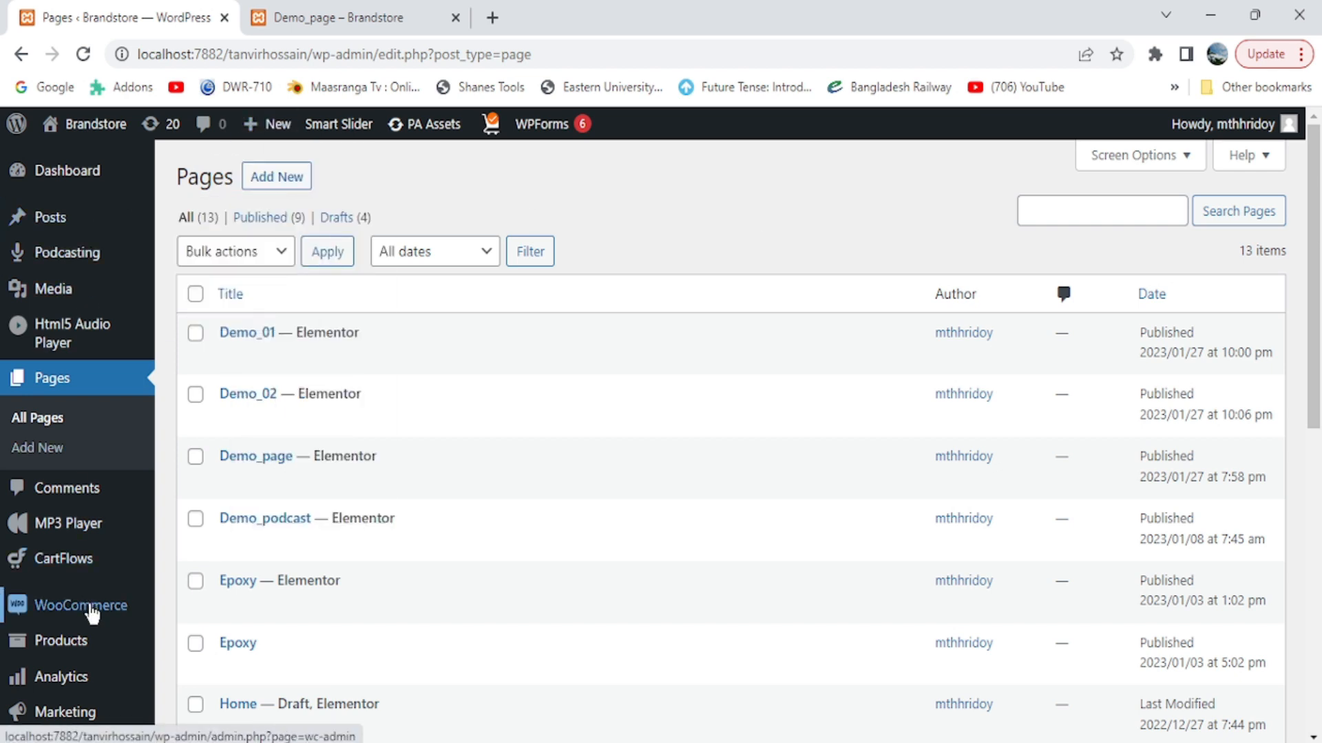
Step: Go to Elementor's Custom Fonts page listing the din and Tungten bold font families
{"action": "scroll", "scroll_direction": "down", "scroll_amount": 3}
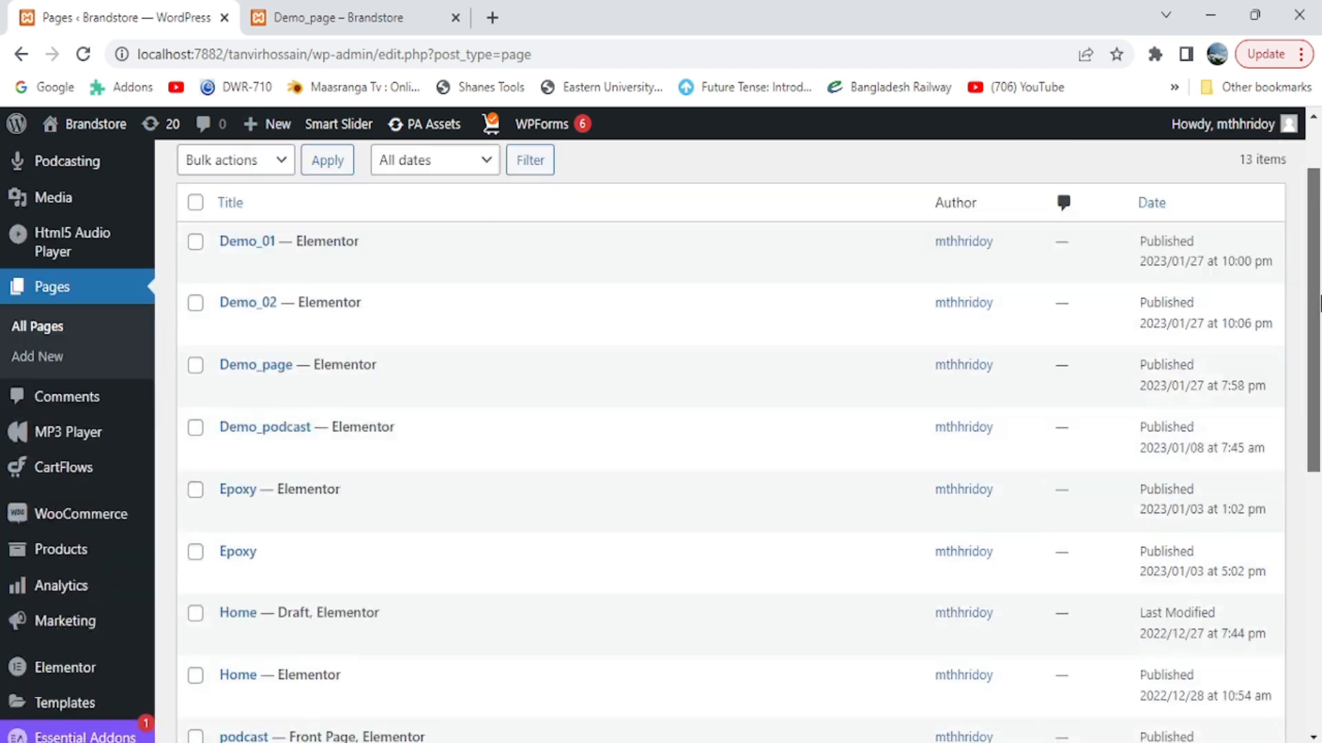
{"action": "scroll", "scroll_direction": "down", "scroll_amount": 3}
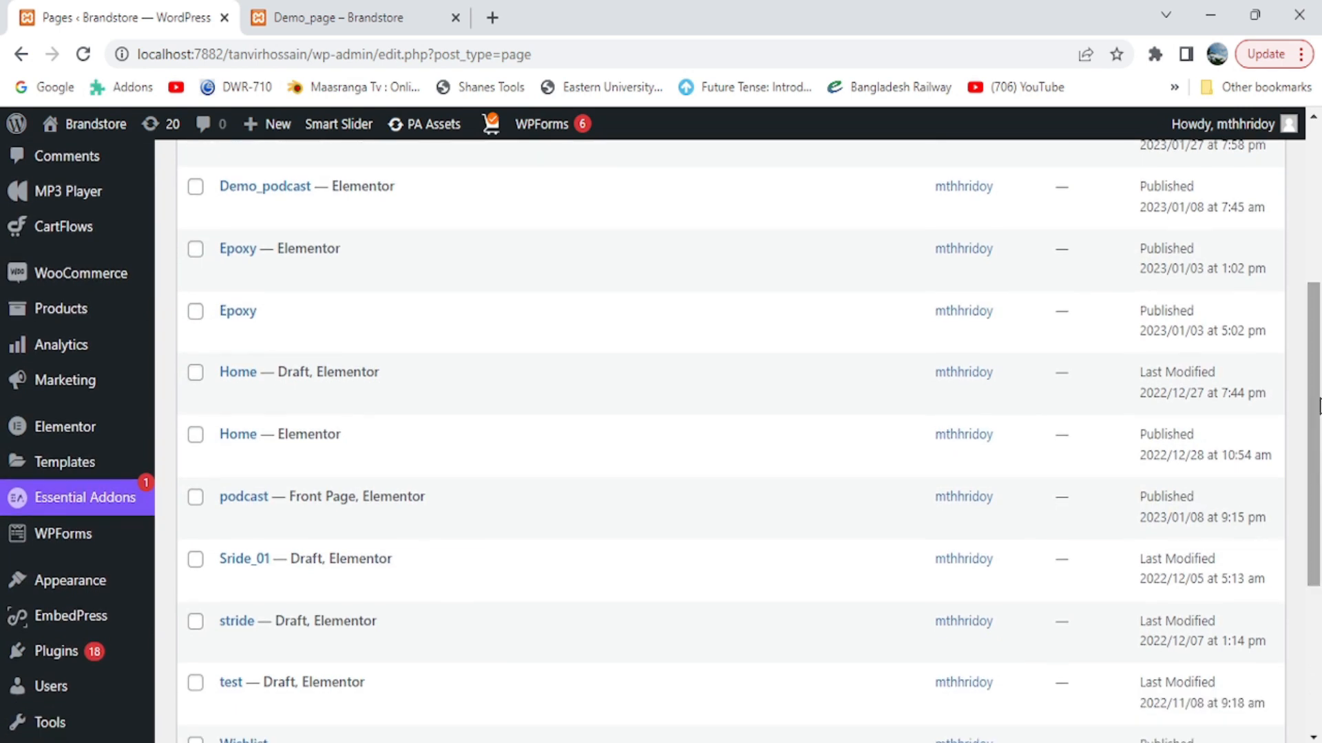
{"action": "mouse_move", "coordinate": [65, 427]}
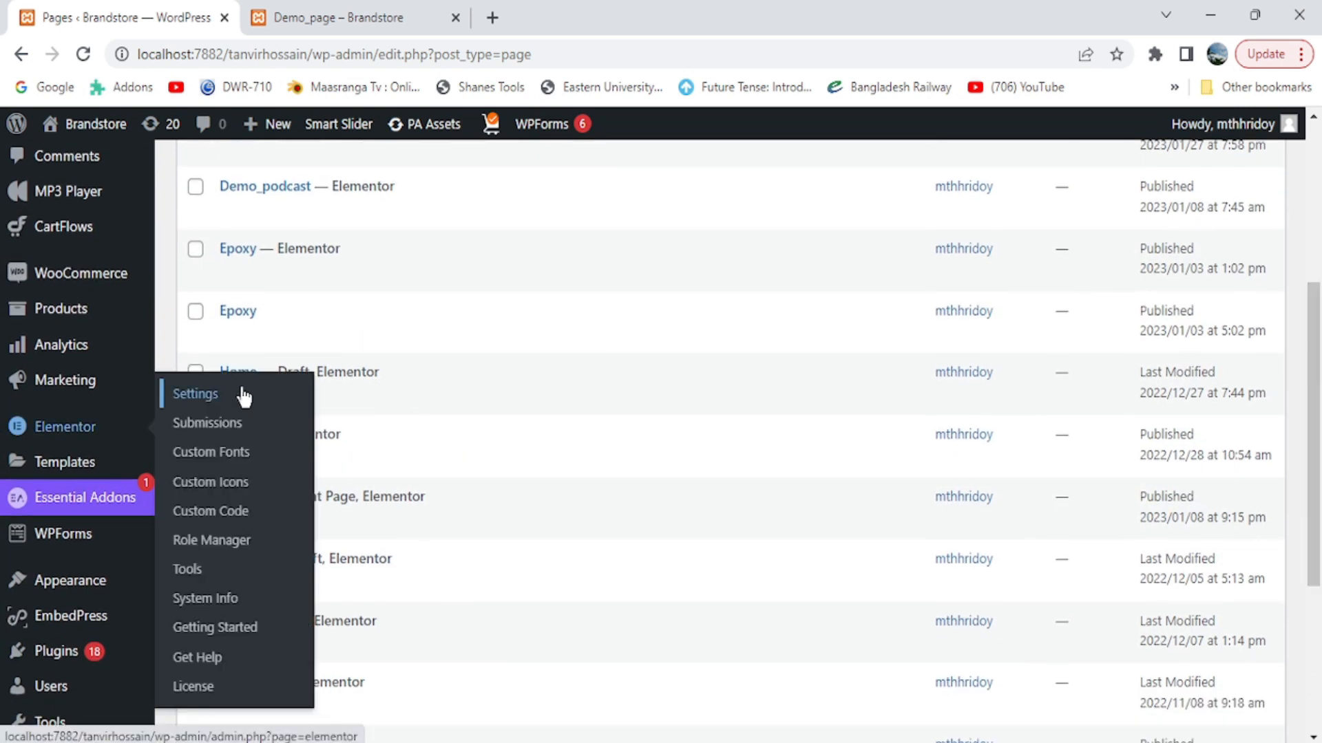
{"action": "left_click", "coordinate": [211, 452]}
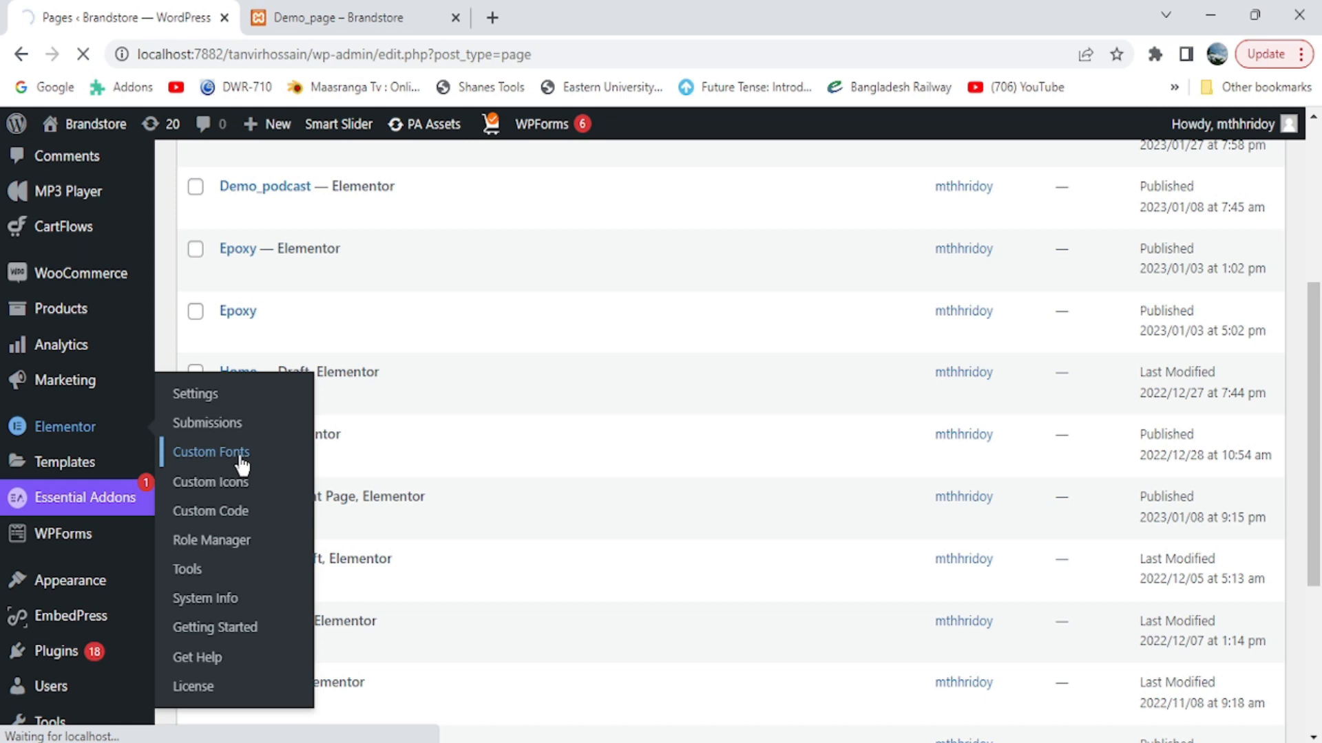
{"action": "left_click", "coordinate": [210, 452]}
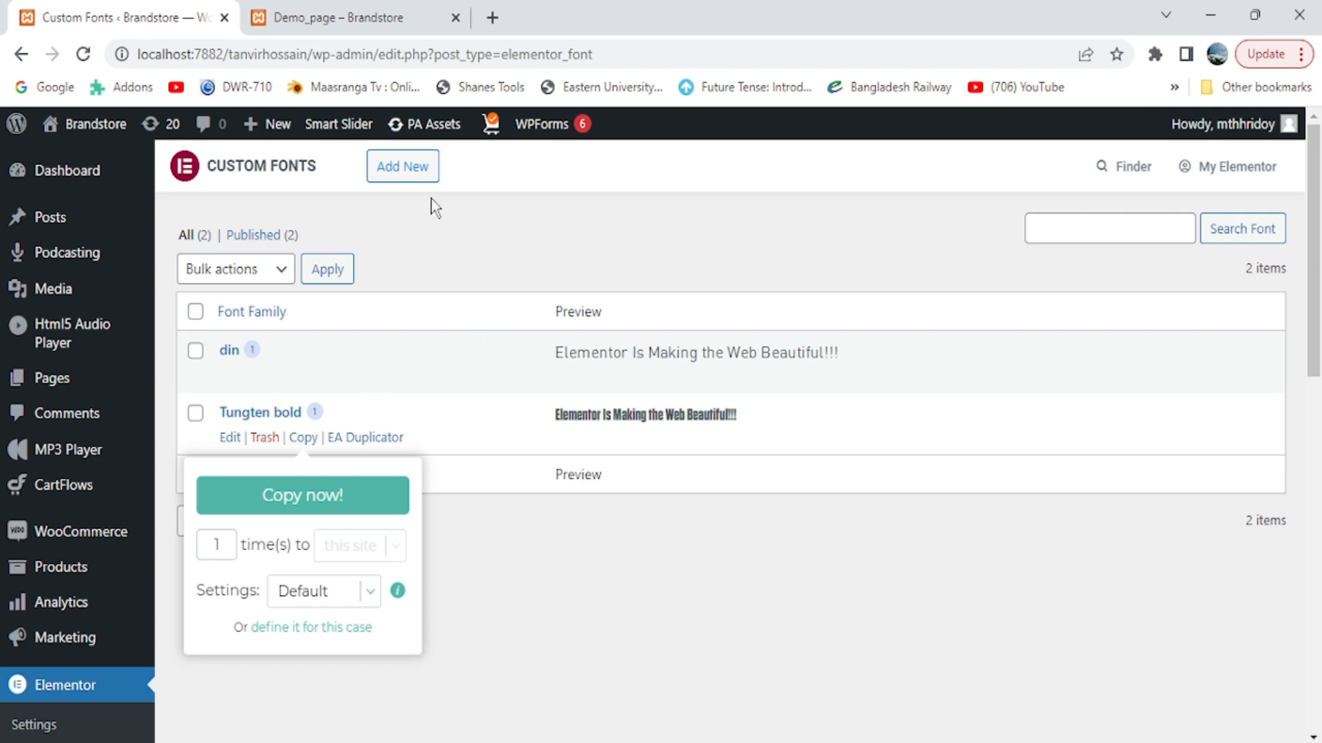
Step: Start a new custom font, bringing up the blank Add New Font form
{"action": "left_click", "coordinate": [402, 167]}
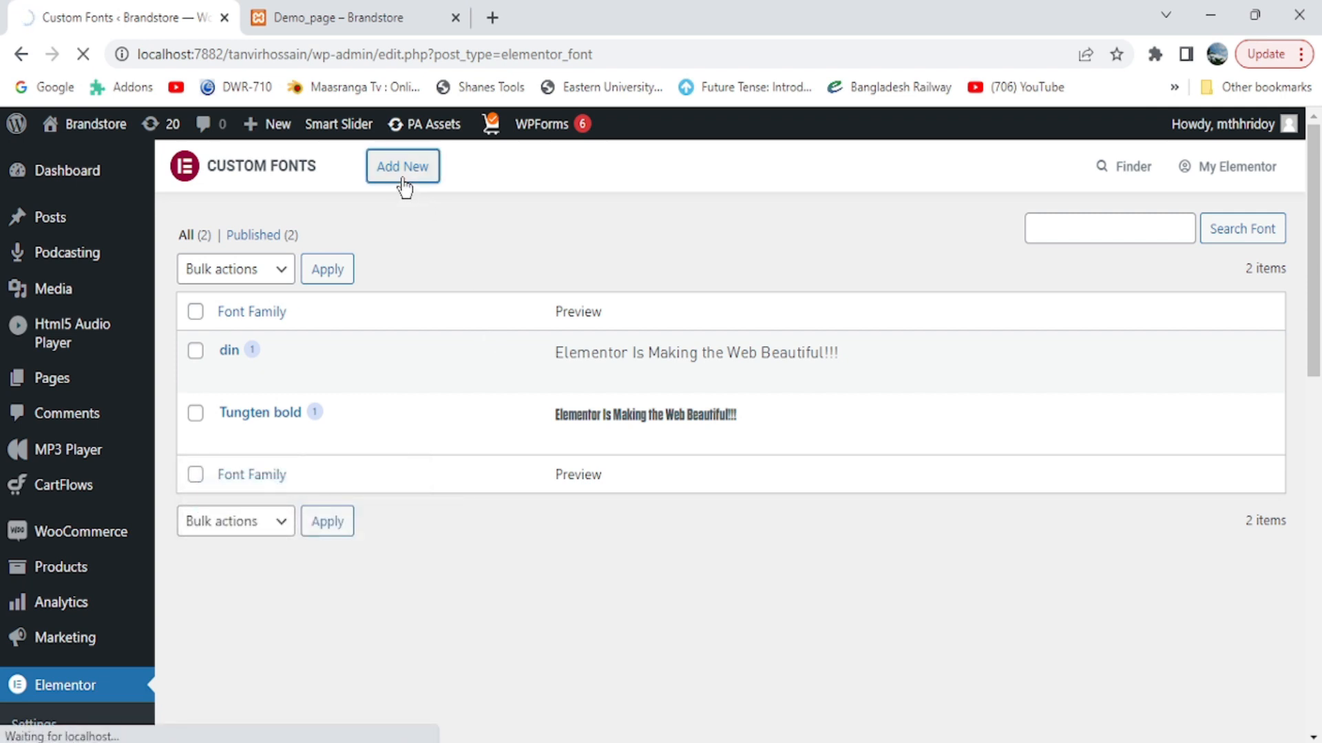
{"action": "left_click", "coordinate": [402, 167]}
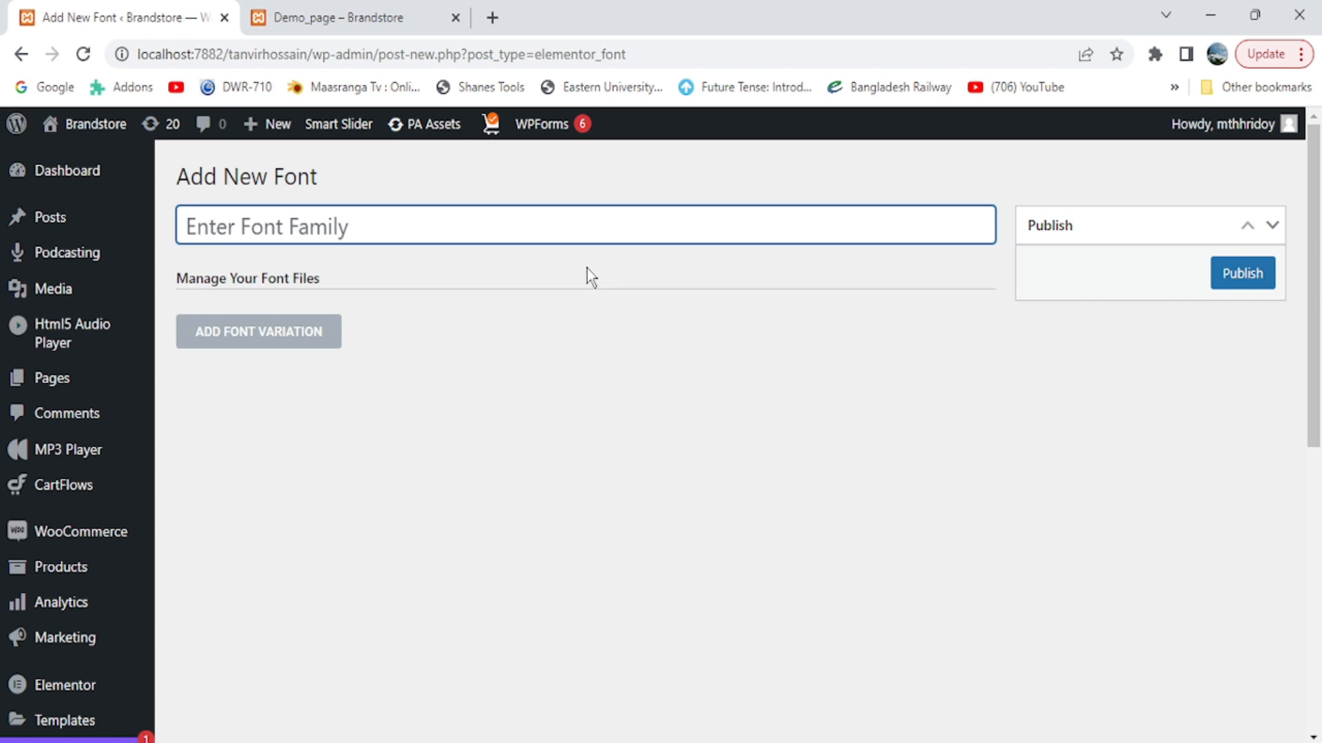
Step: Add a font variation with normal weight and style and empty WOFF, WOFF2, TTF, SVG, EOT slots
{"action": "left_click", "coordinate": [258, 330]}
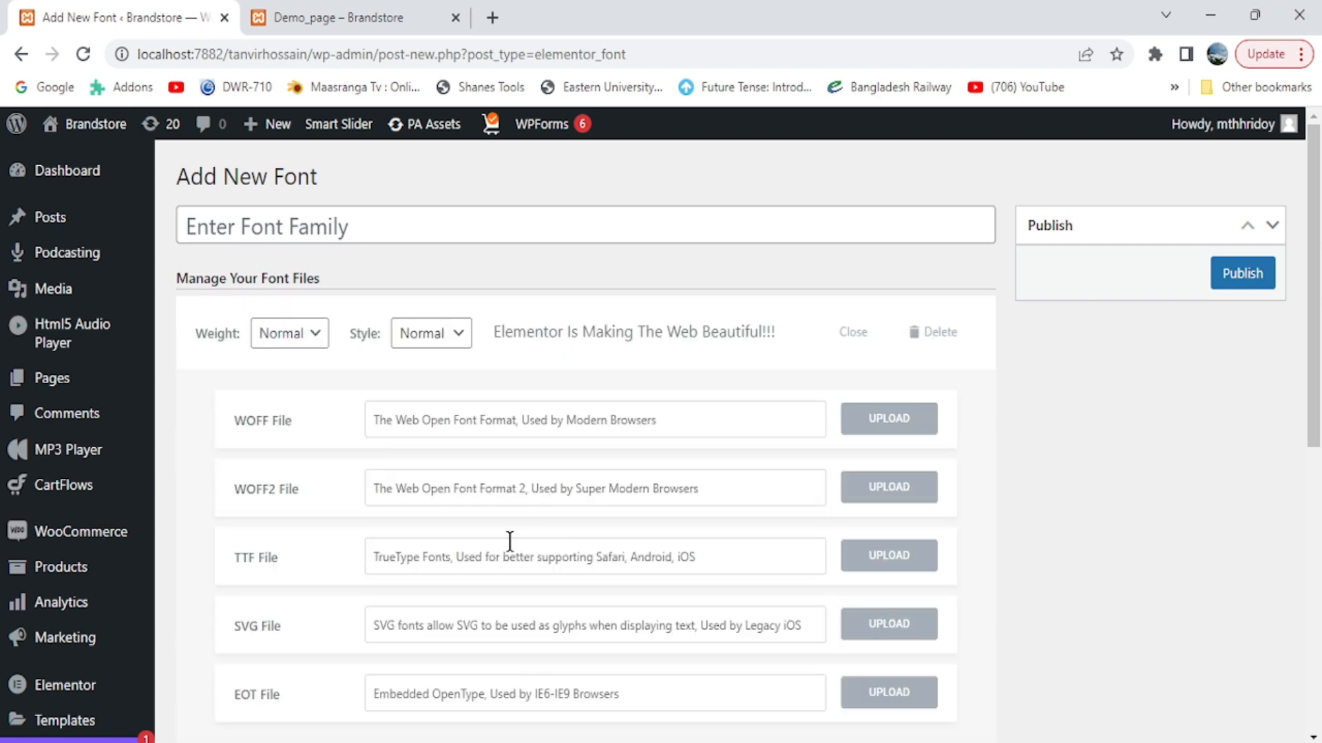
{"action": "mouse_move", "coordinate": [888, 555]}
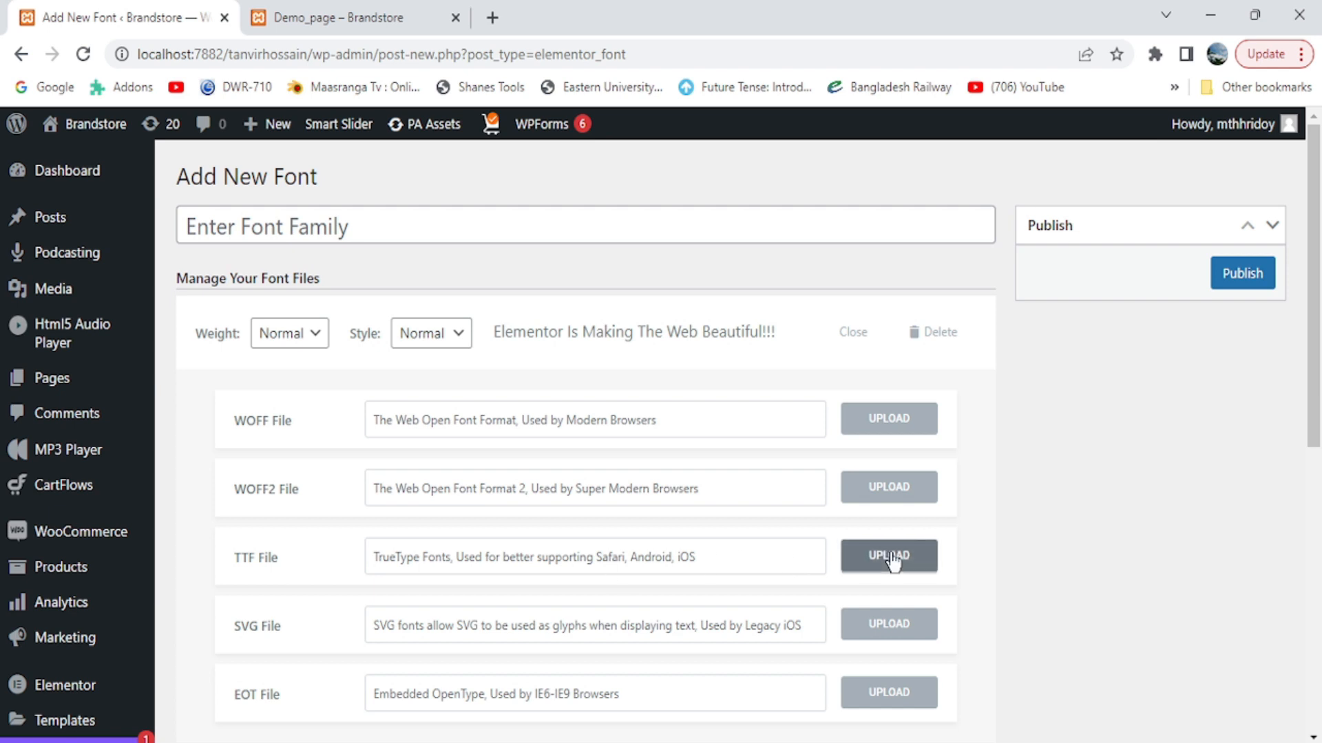
{"action": "mouse_move", "coordinate": [893, 568]}
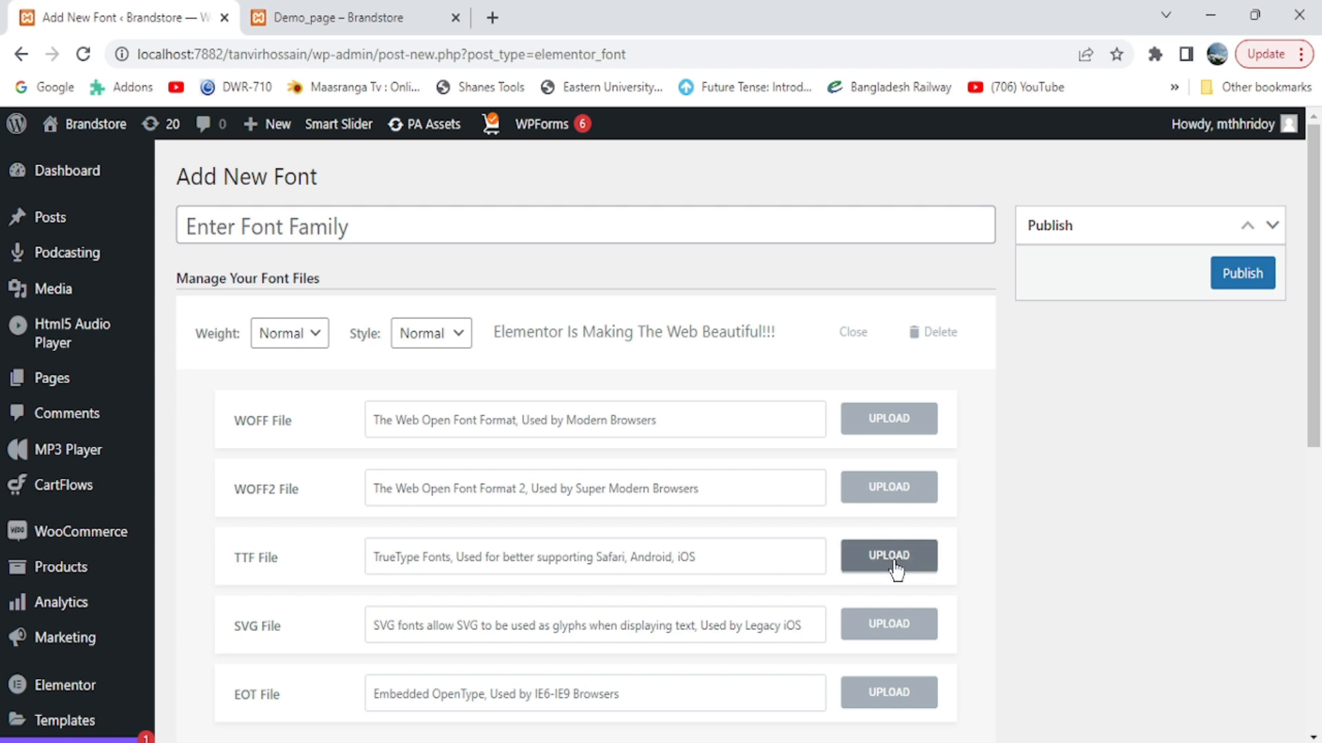
{"action": "mouse_move", "coordinate": [240, 566]}
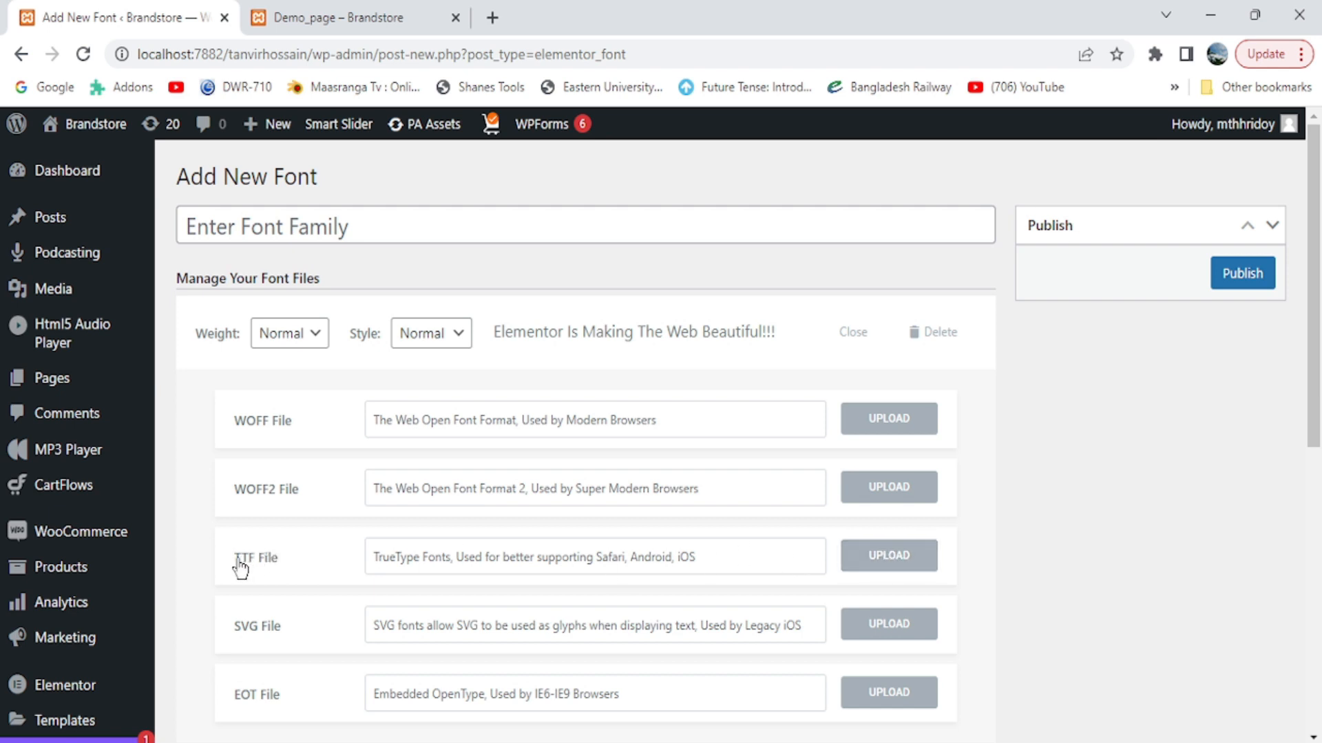
{"action": "mouse_move", "coordinate": [264, 432]}
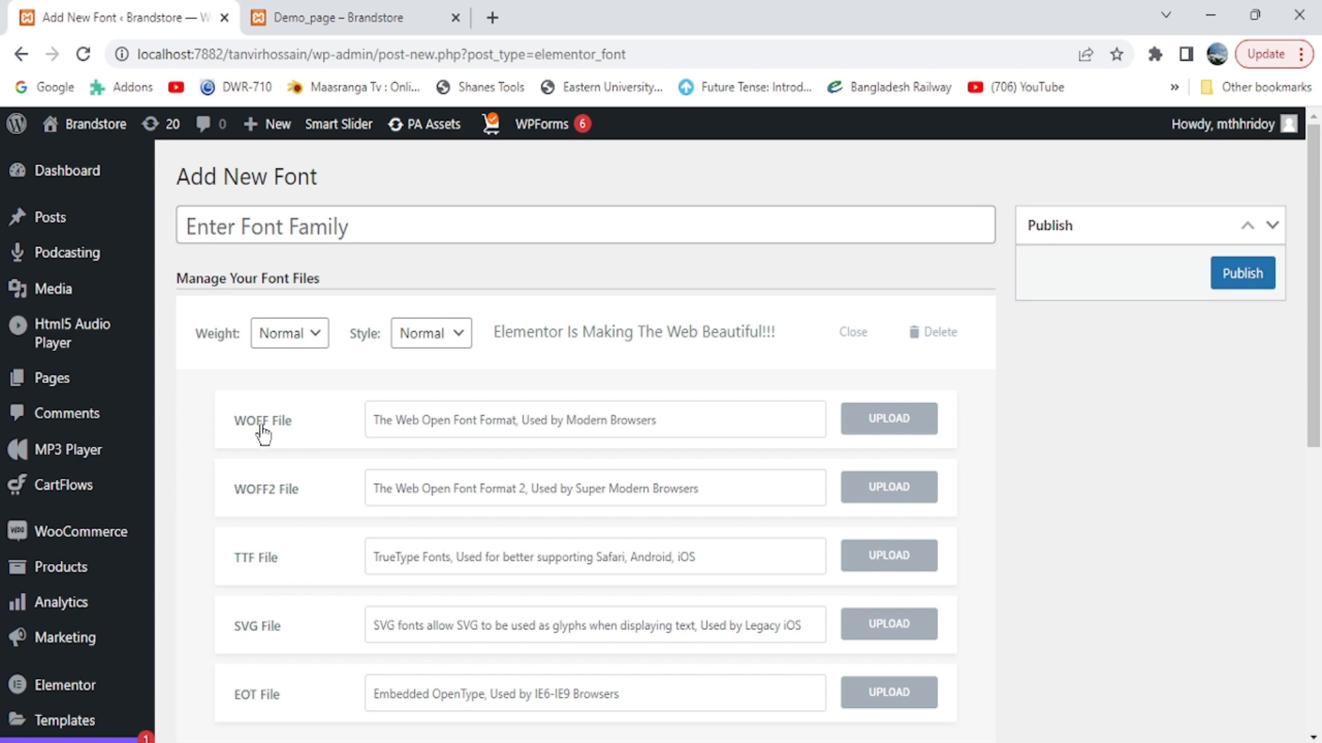
{"action": "mouse_move", "coordinate": [322, 432]}
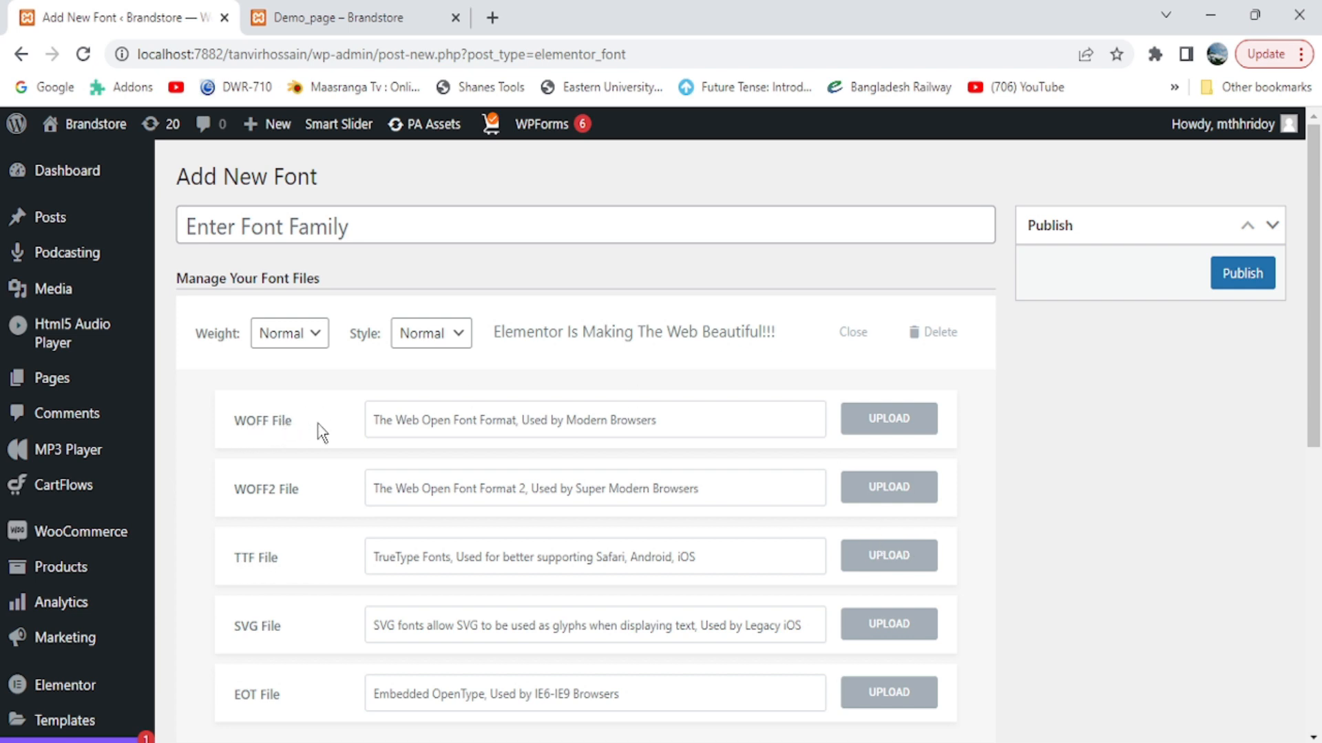
{"action": "mouse_move", "coordinate": [246, 555]}
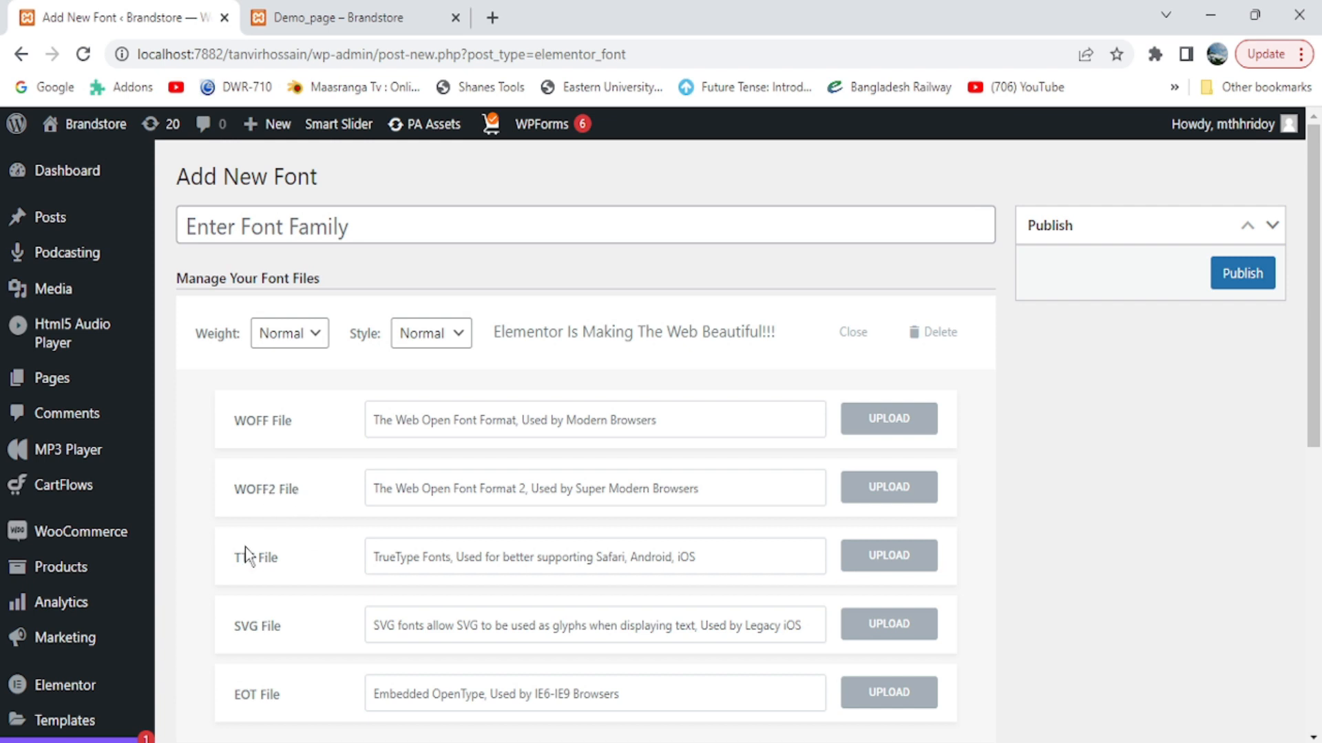
{"action": "mouse_move", "coordinate": [516, 607]}
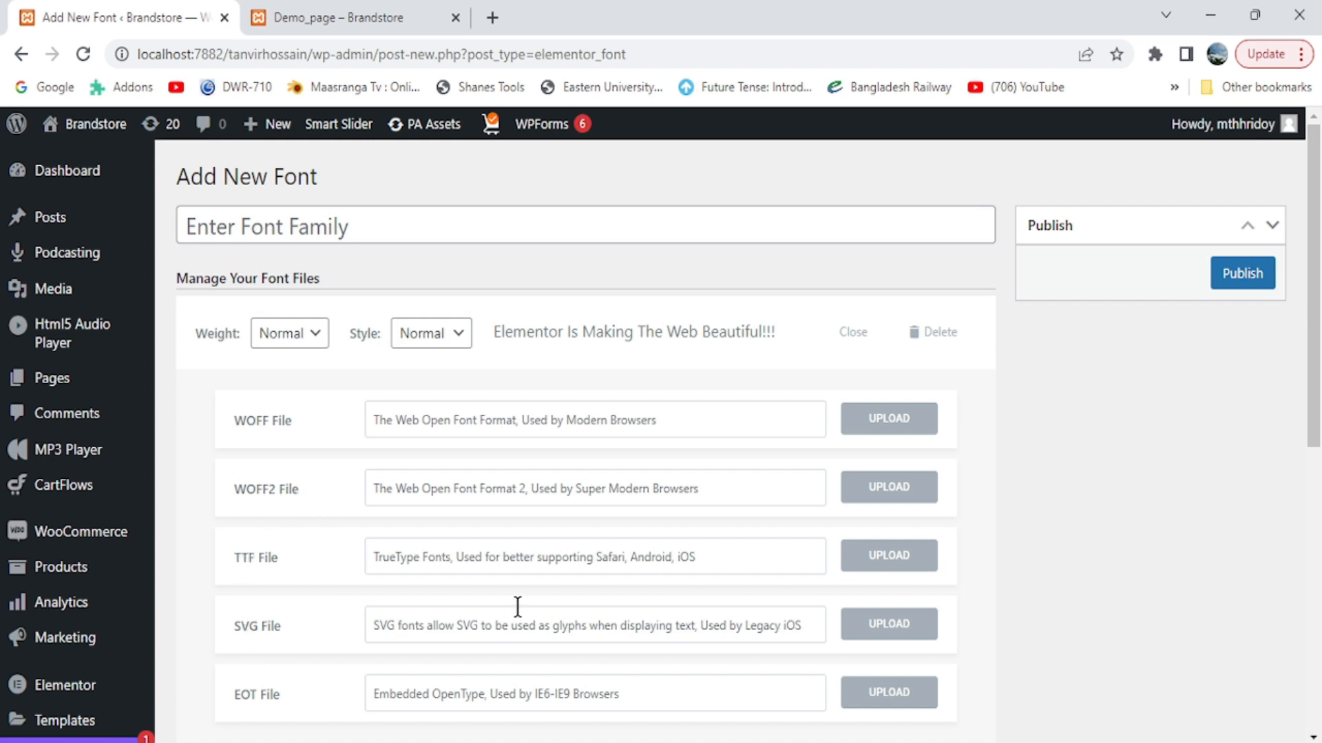
{"action": "mouse_move", "coordinate": [1076, 529]}
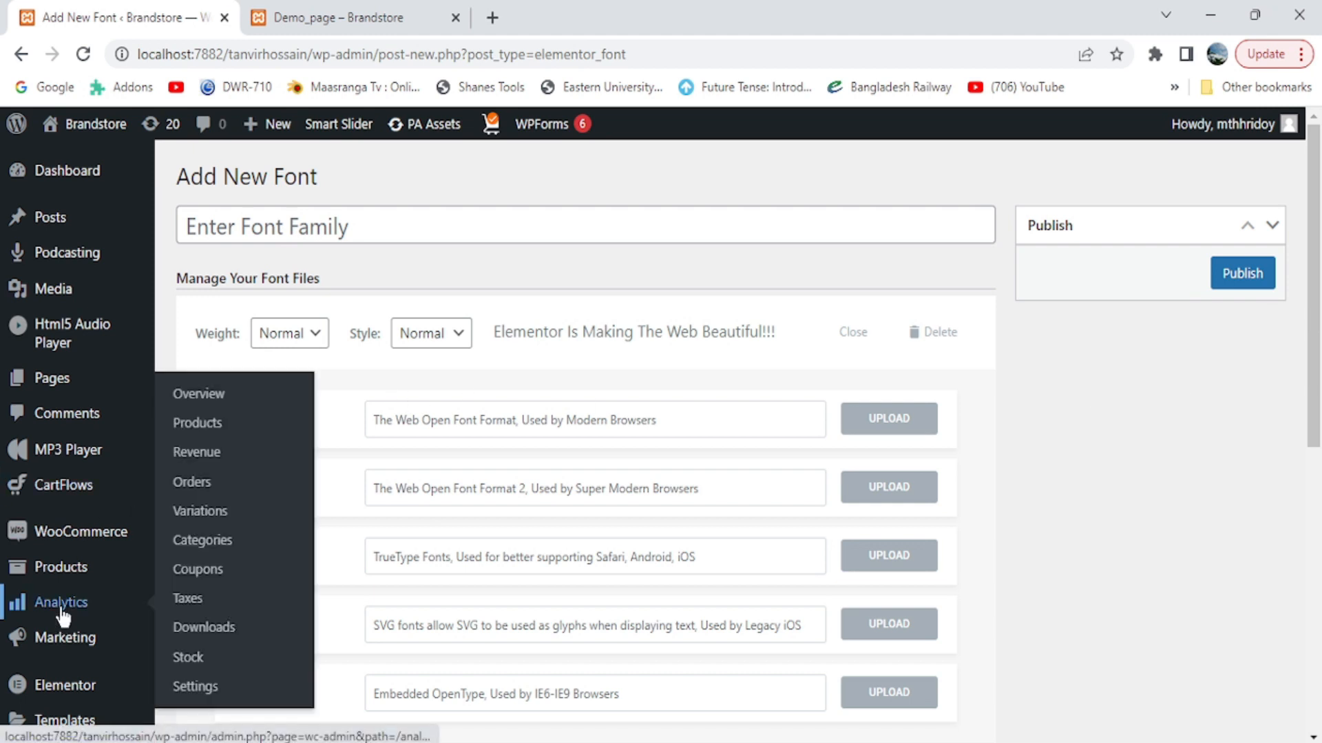
{"action": "mouse_move", "coordinate": [172, 423]}
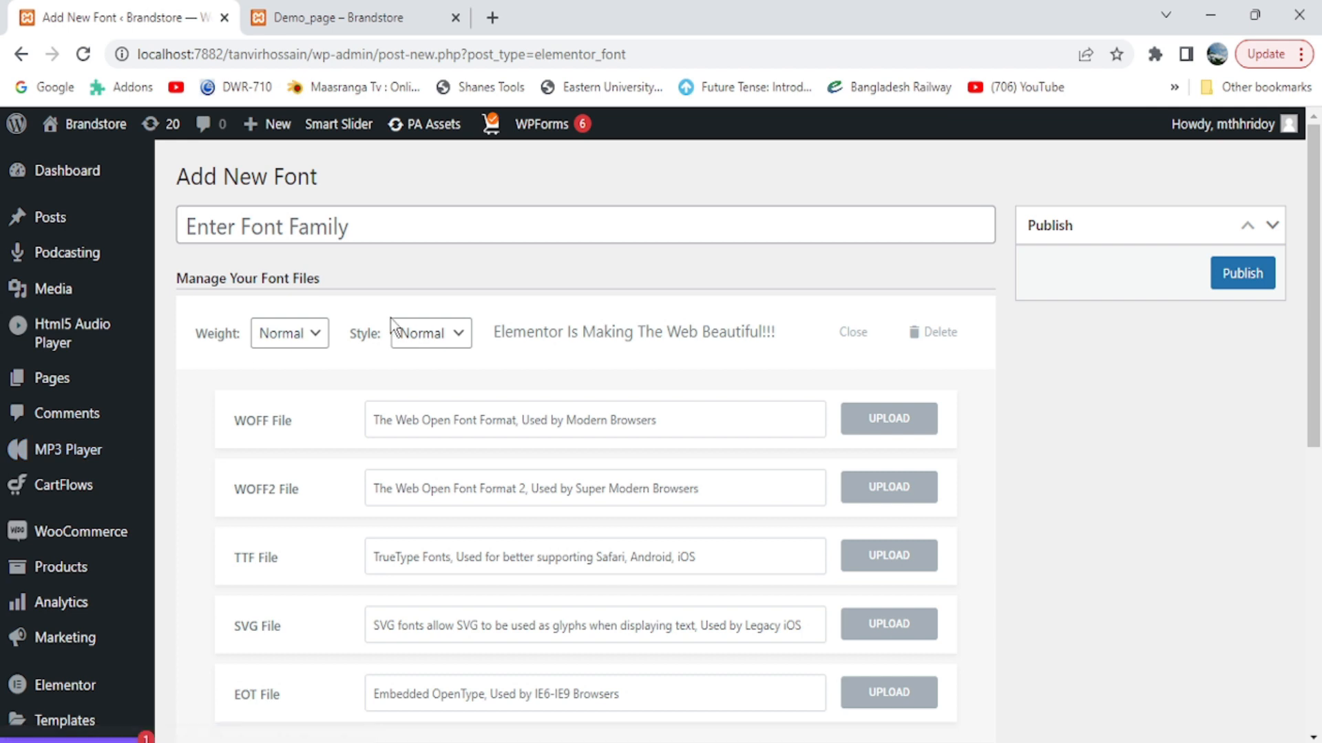
{"action": "mouse_move", "coordinate": [67, 159]}
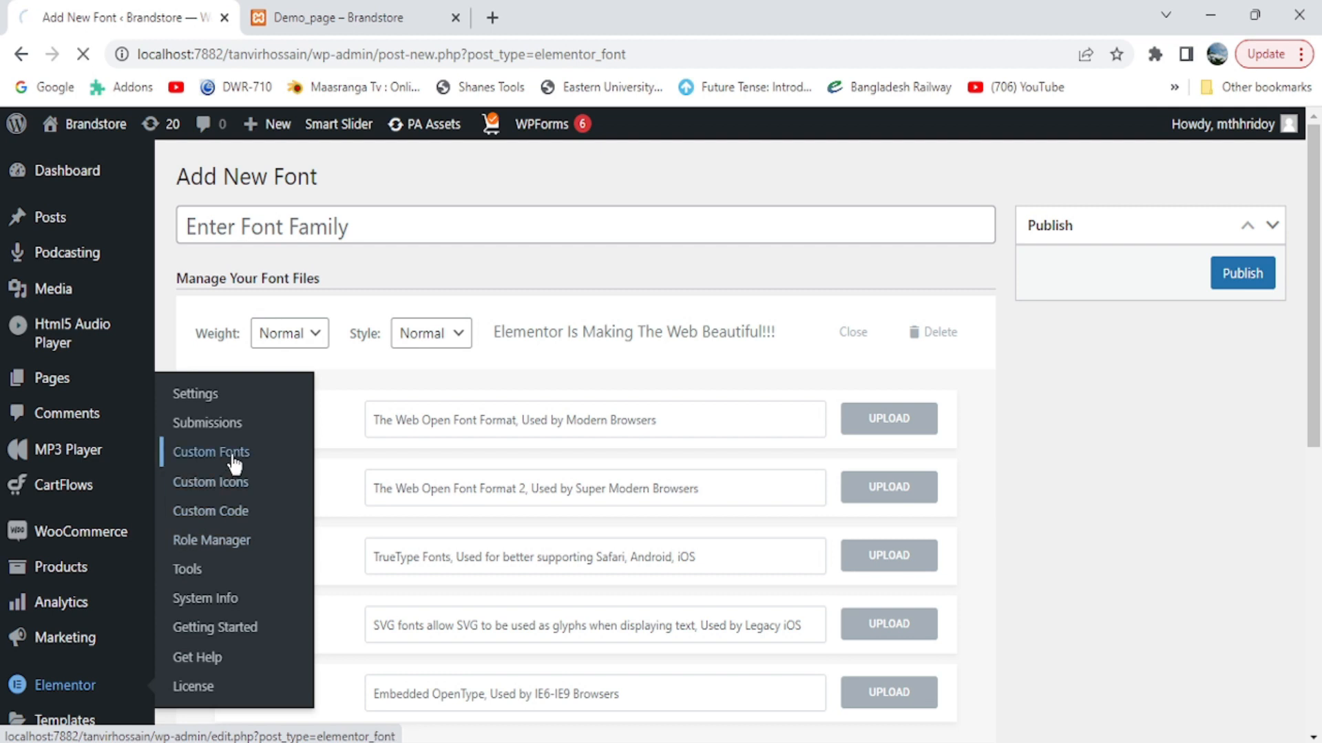
Step: Return to the Custom Fonts list showing din and Tungten bold
{"action": "left_click", "coordinate": [210, 451]}
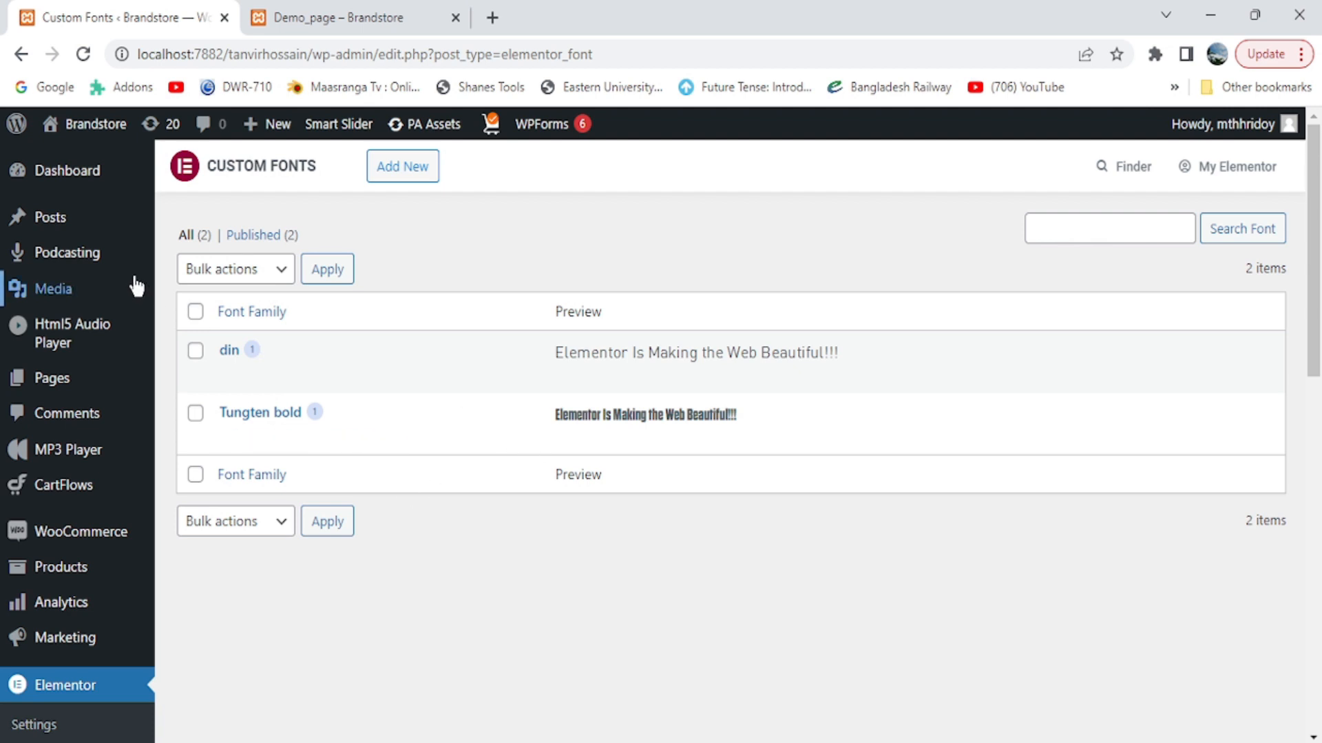
{"action": "mouse_move", "coordinate": [67, 334]}
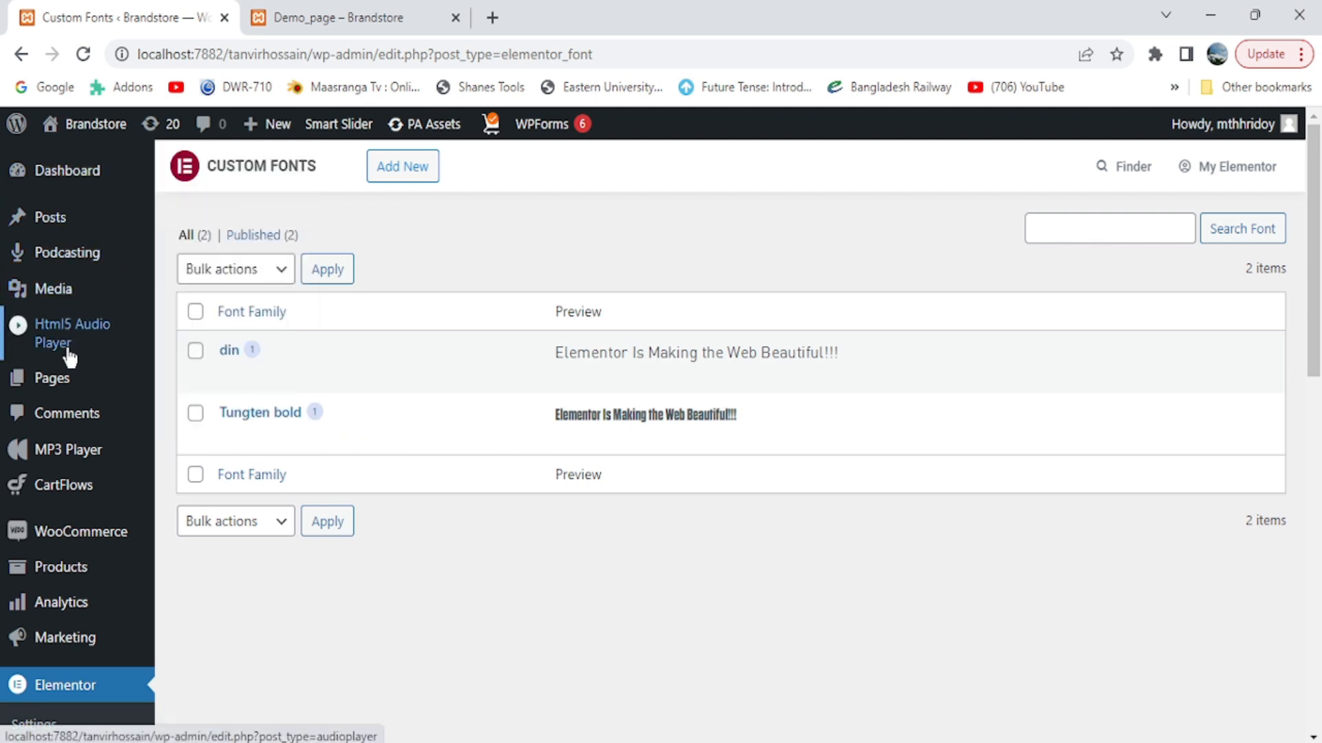
{"action": "mouse_move", "coordinate": [228, 352]}
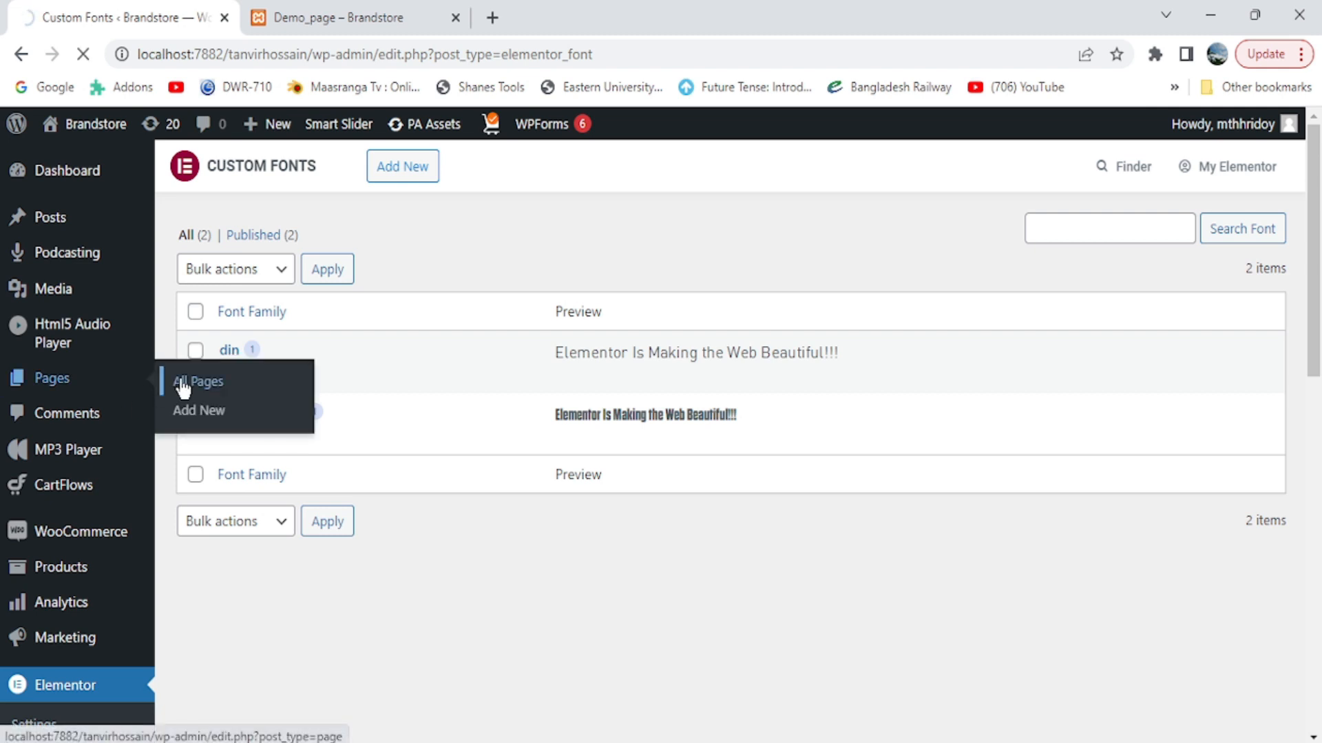
Step: From All Pages, open the Demo_01 page in the Elementor editor
{"action": "left_click", "coordinate": [198, 382]}
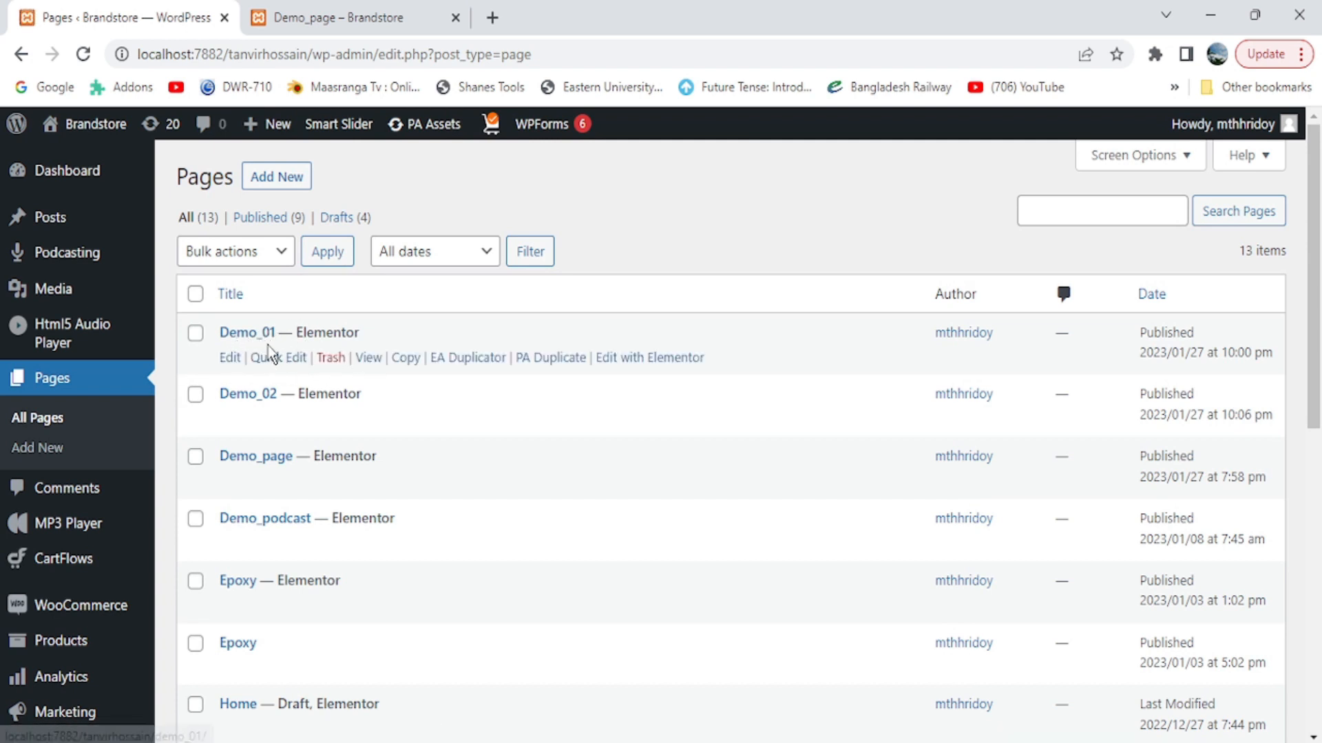
{"action": "left_click", "coordinate": [648, 358]}
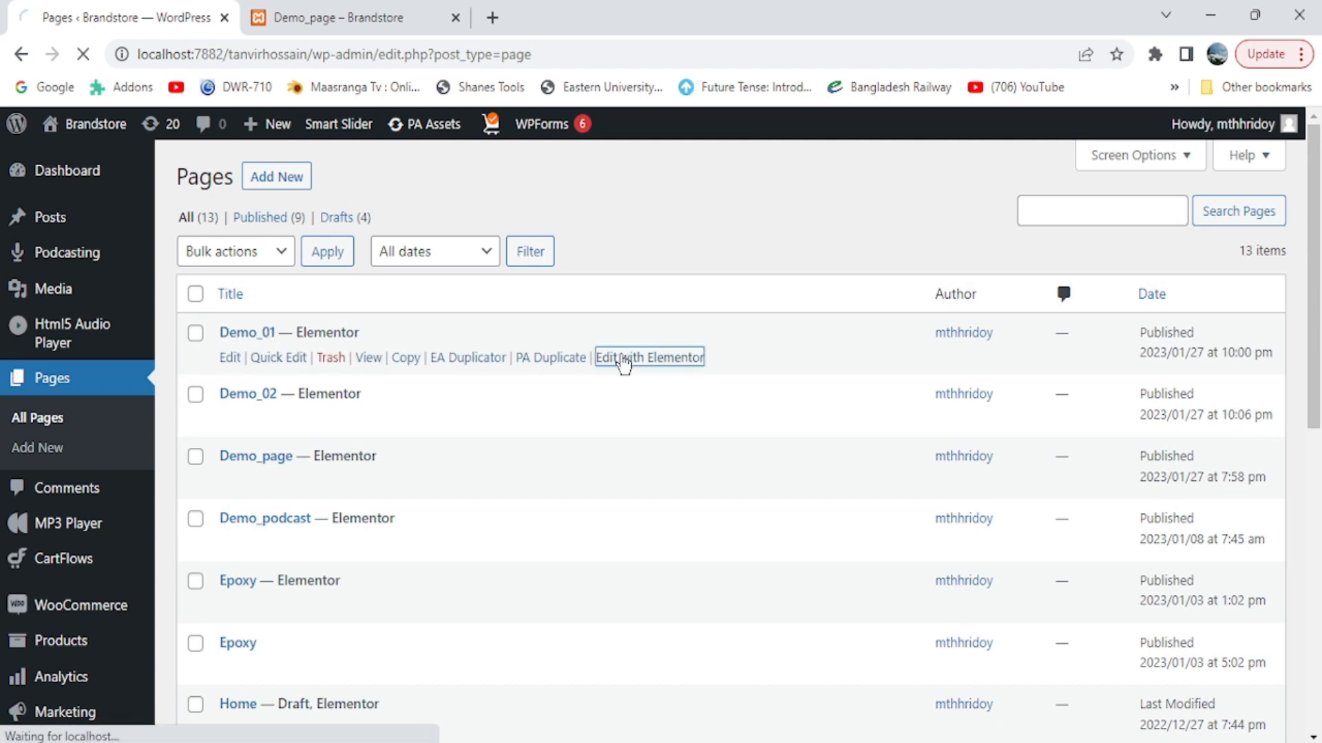
{"action": "left_click", "coordinate": [649, 358]}
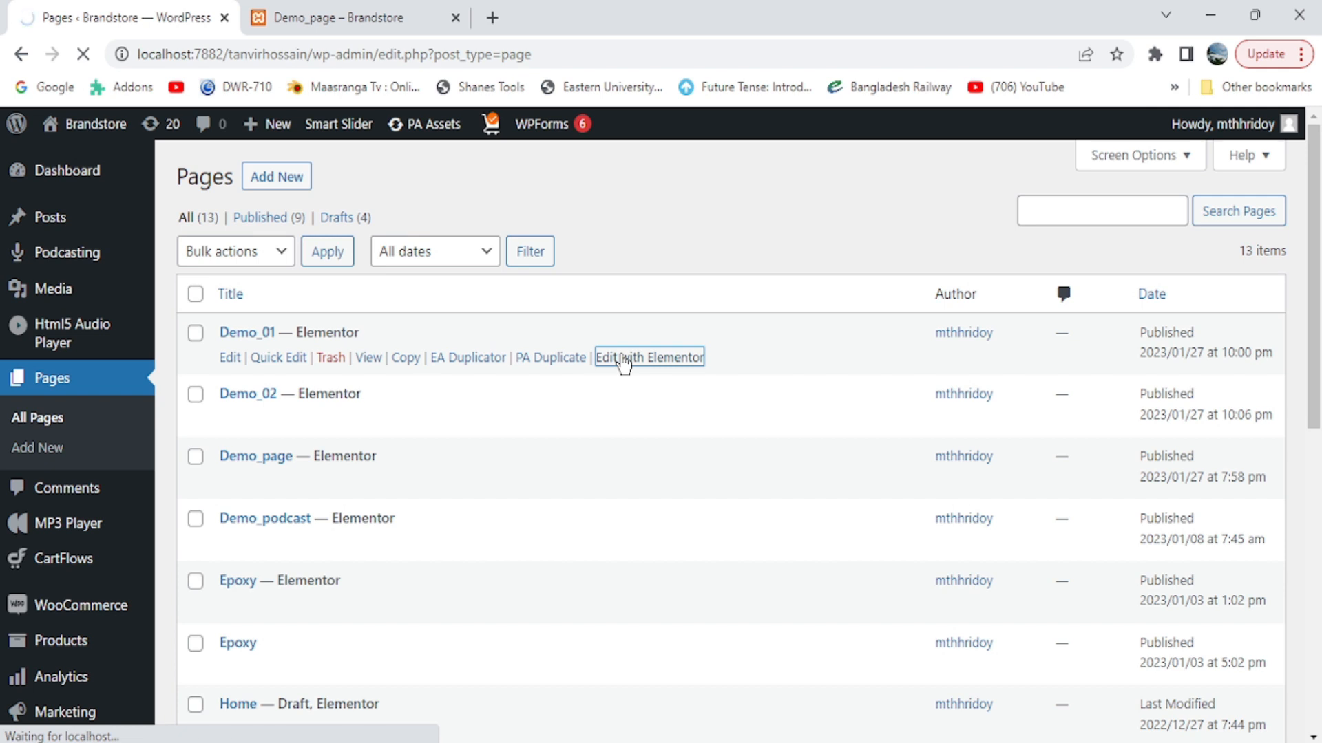
{"action": "left_click", "coordinate": [649, 358]}
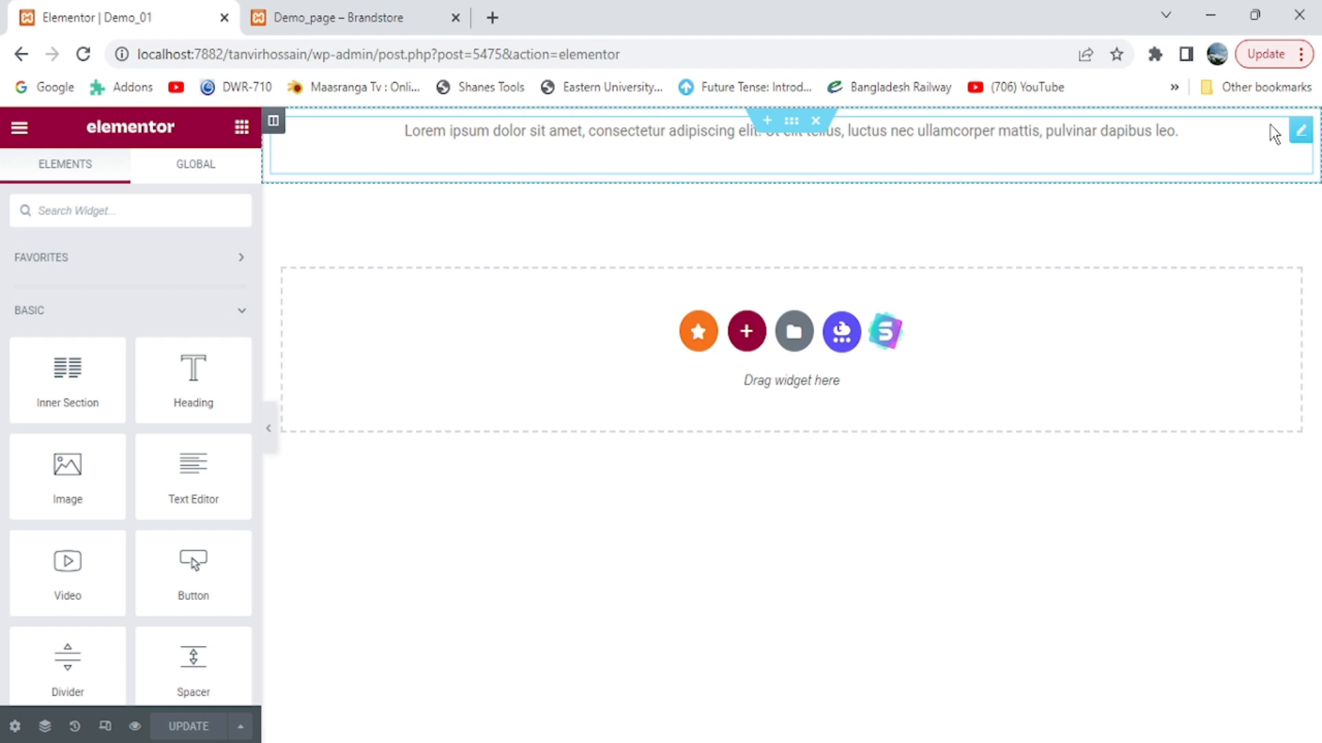
Step: Select the Lorem ipsum text widget and show its Style settings in the Edit Text Editor panel
{"action": "left_click", "coordinate": [1301, 131]}
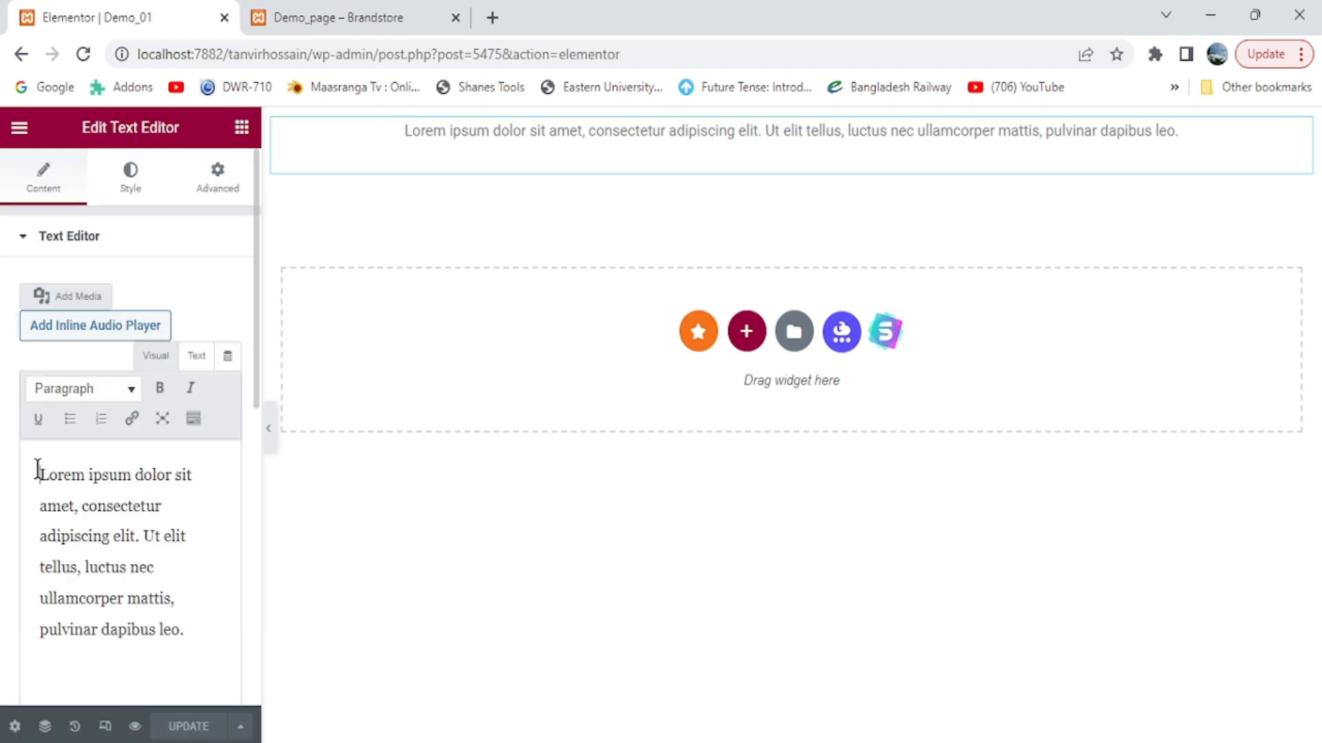
{"action": "mouse_move", "coordinate": [129, 178]}
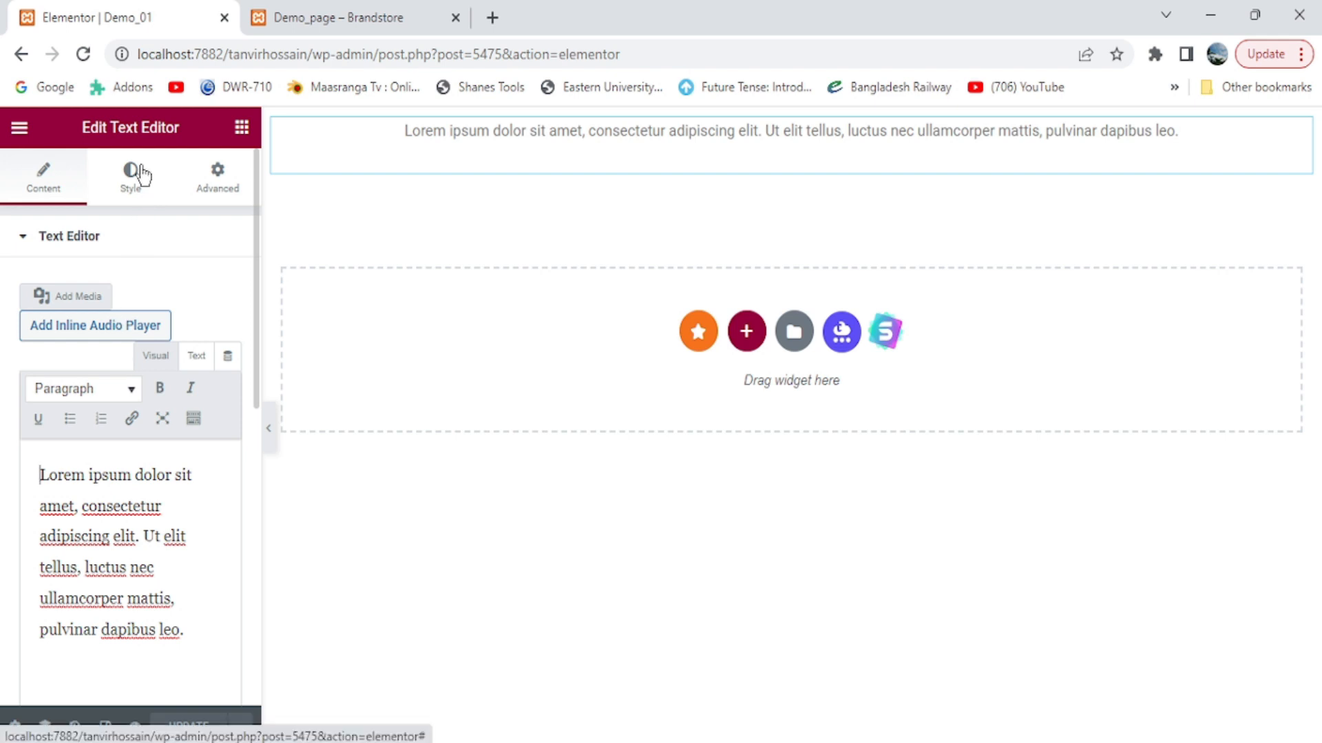
{"action": "left_click", "coordinate": [130, 178]}
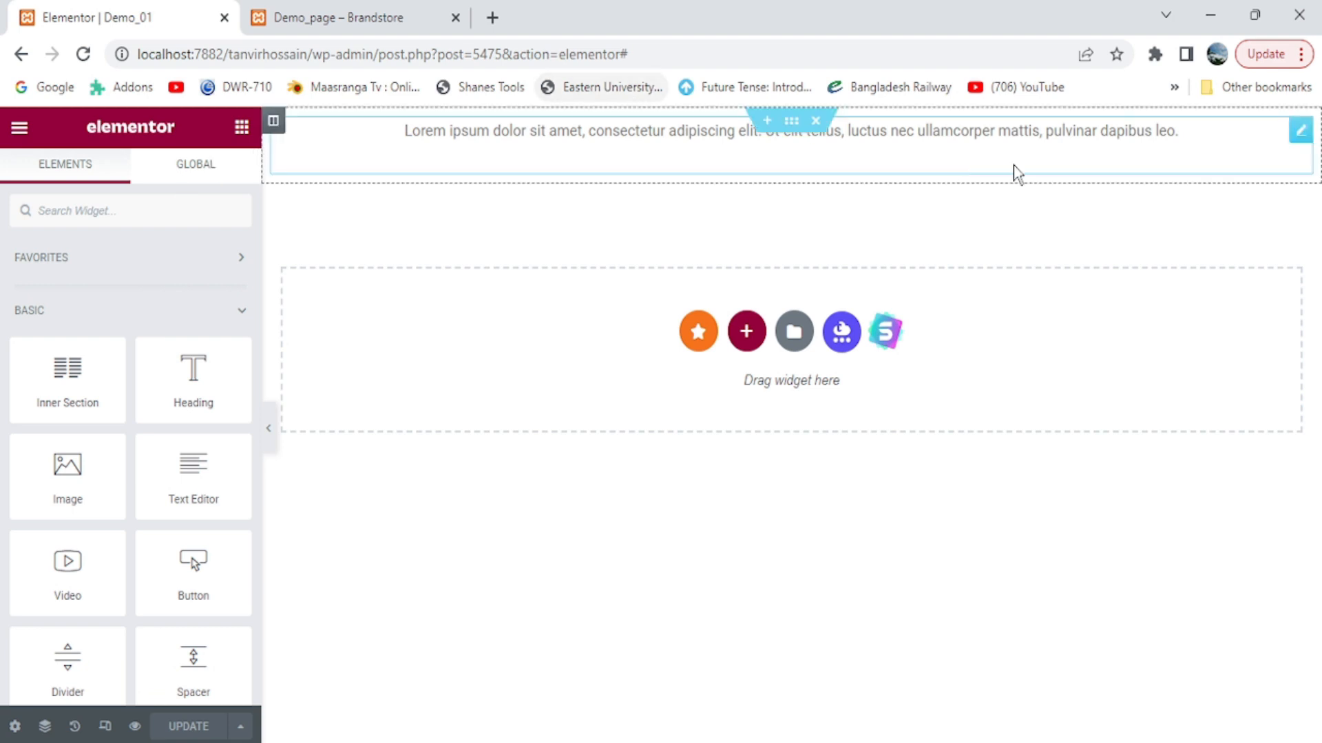
{"action": "left_click", "coordinate": [1301, 132]}
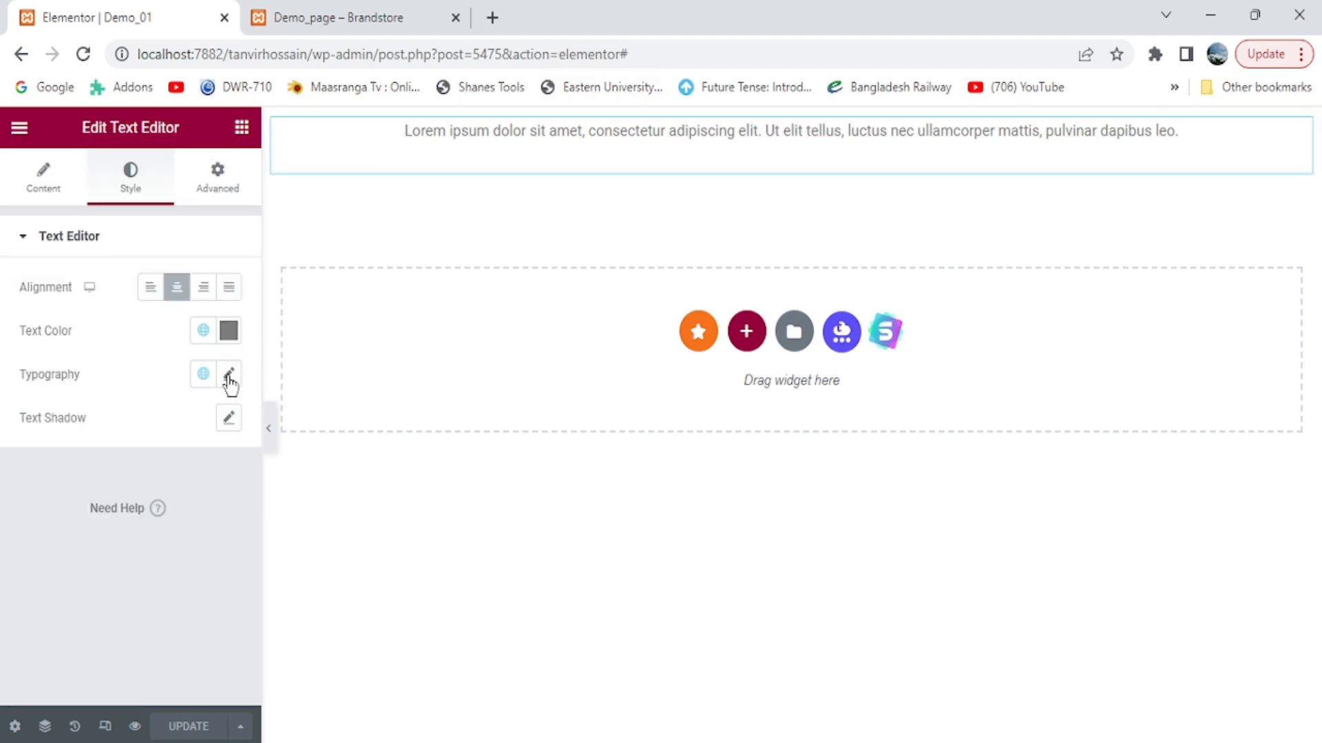
Step: In Typography, search the Family list for 'din' and apply the custom din font
{"action": "left_click", "coordinate": [228, 375]}
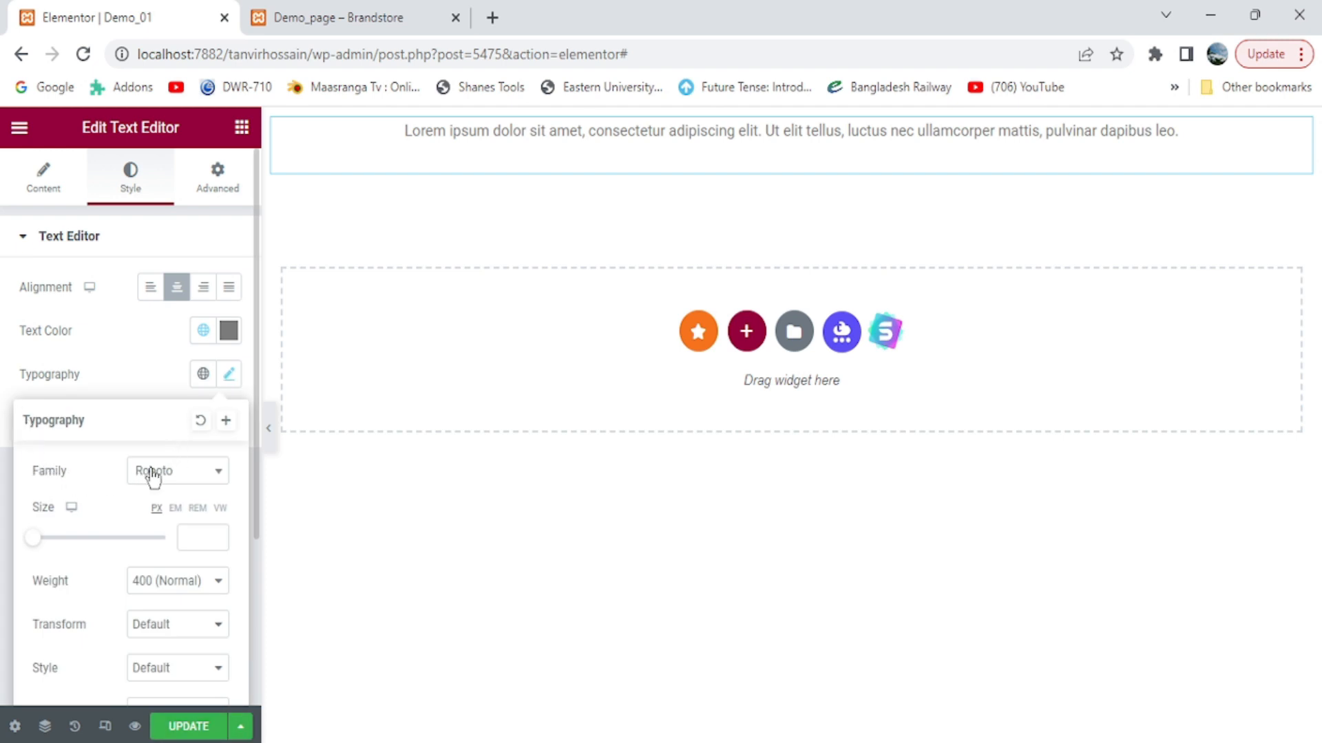
{"action": "left_click", "coordinate": [174, 471]}
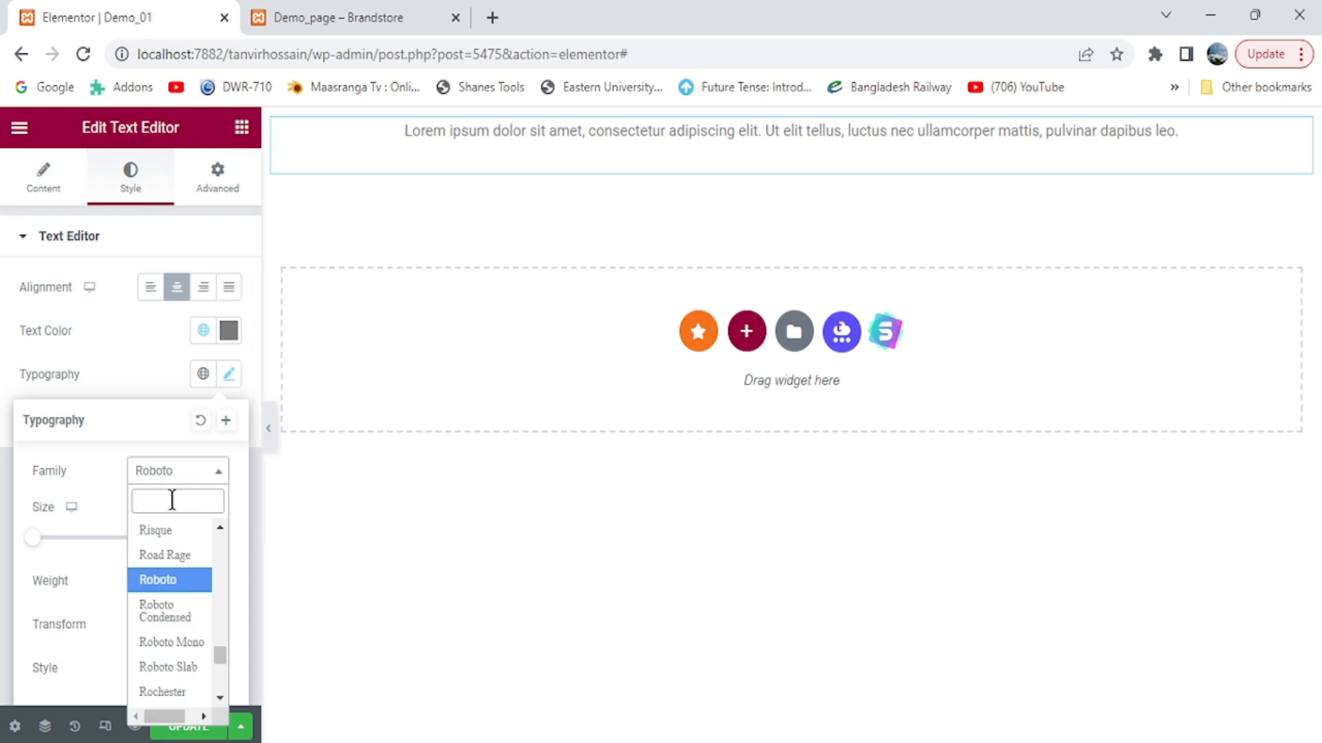
{"action": "scroll", "scroll_direction": "down", "scroll_amount": 3}
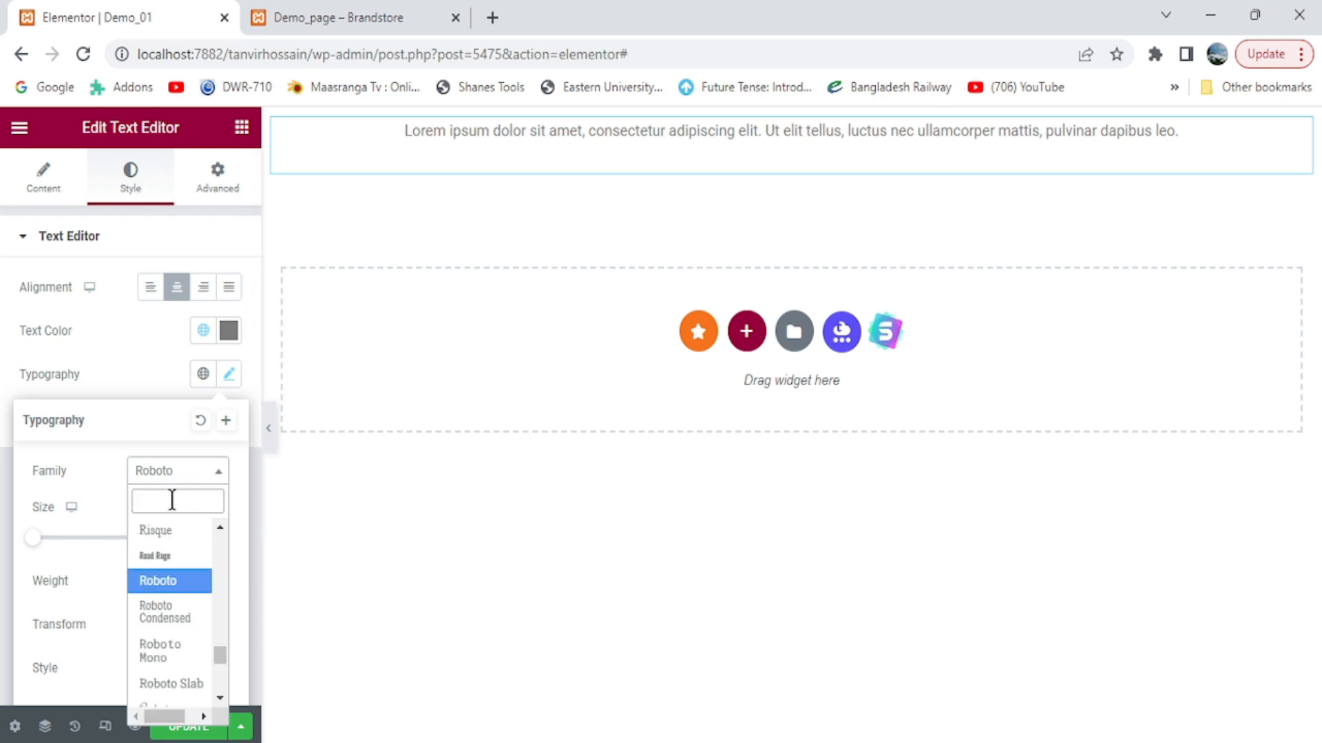
{"action": "type", "text": "din"}
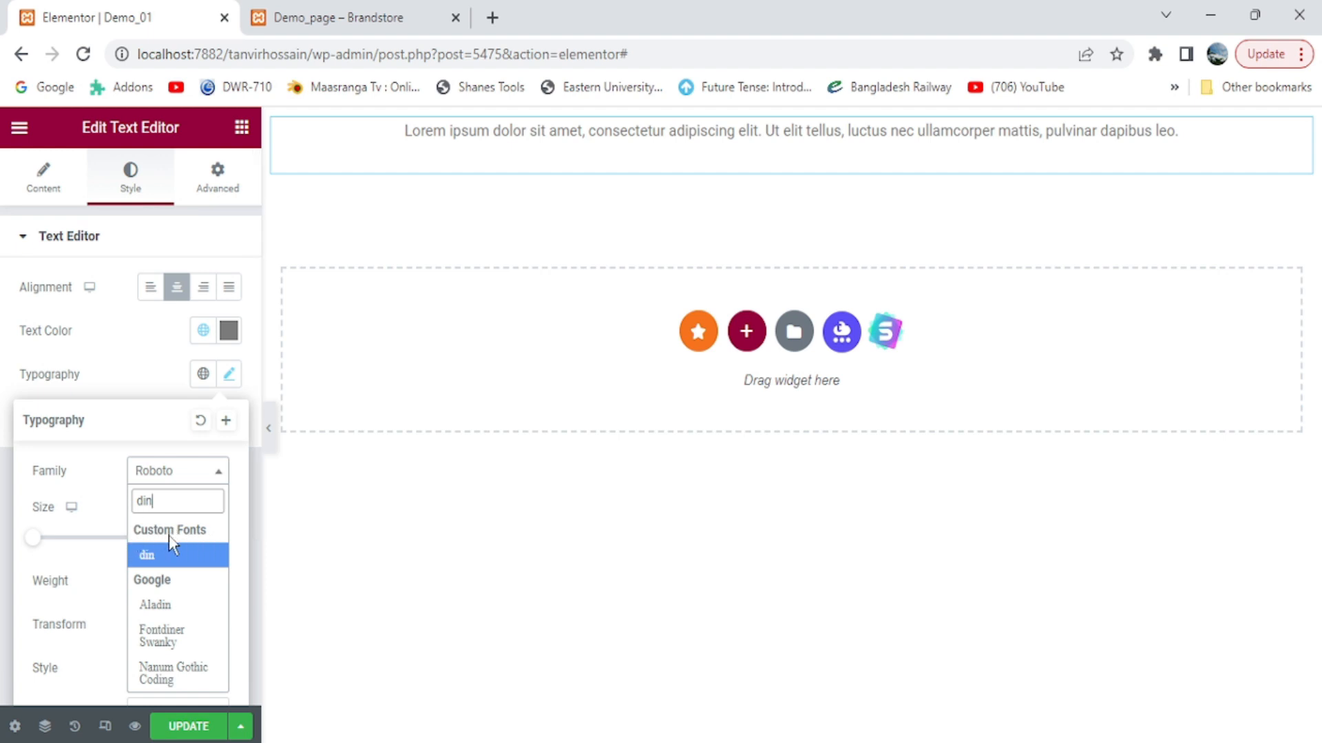
{"action": "mouse_move", "coordinate": [182, 564]}
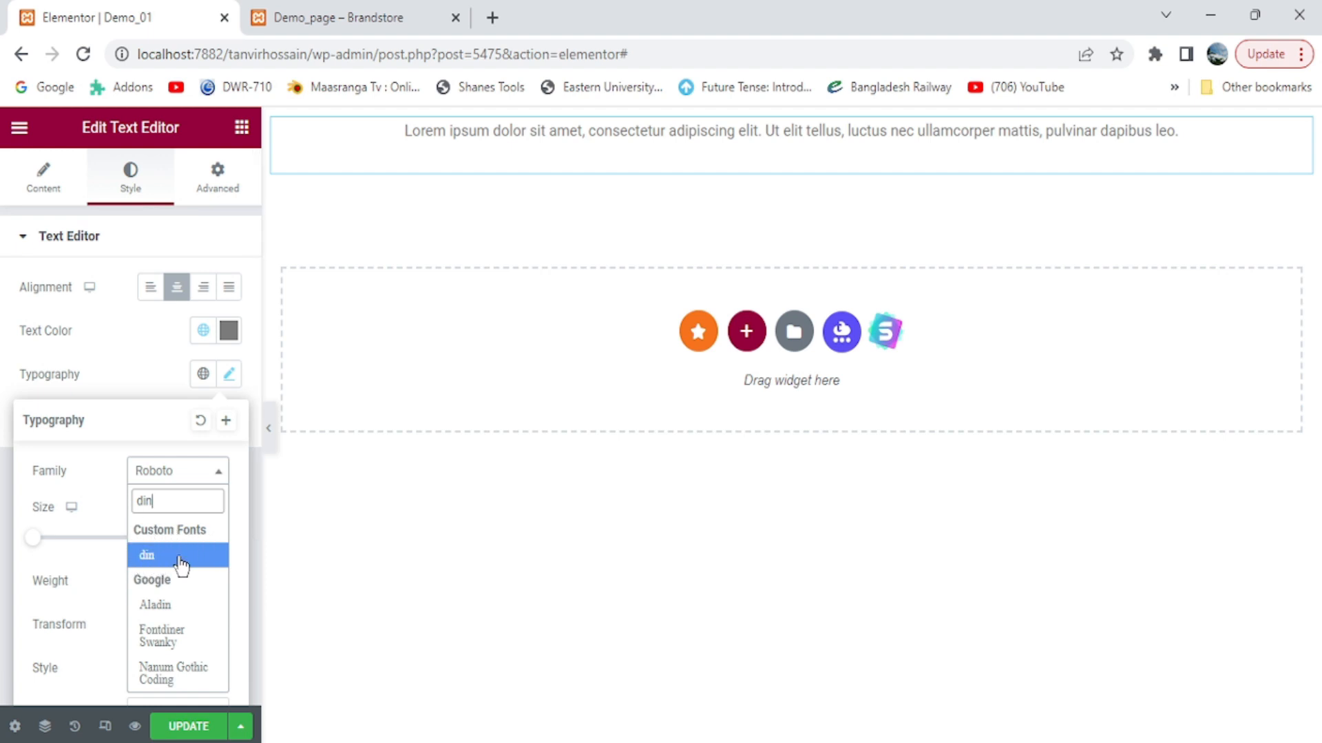
{"action": "left_click", "coordinate": [146, 555]}
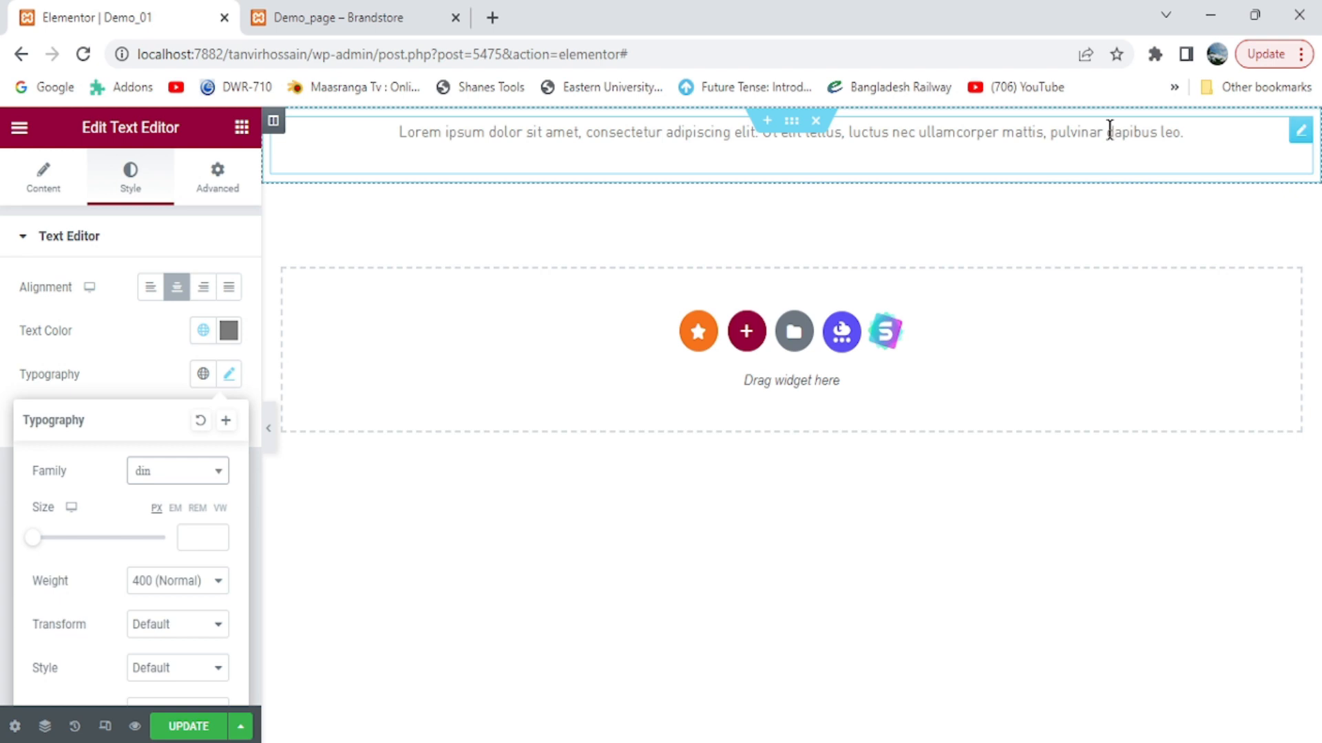
{"action": "mouse_move", "coordinate": [398, 164]}
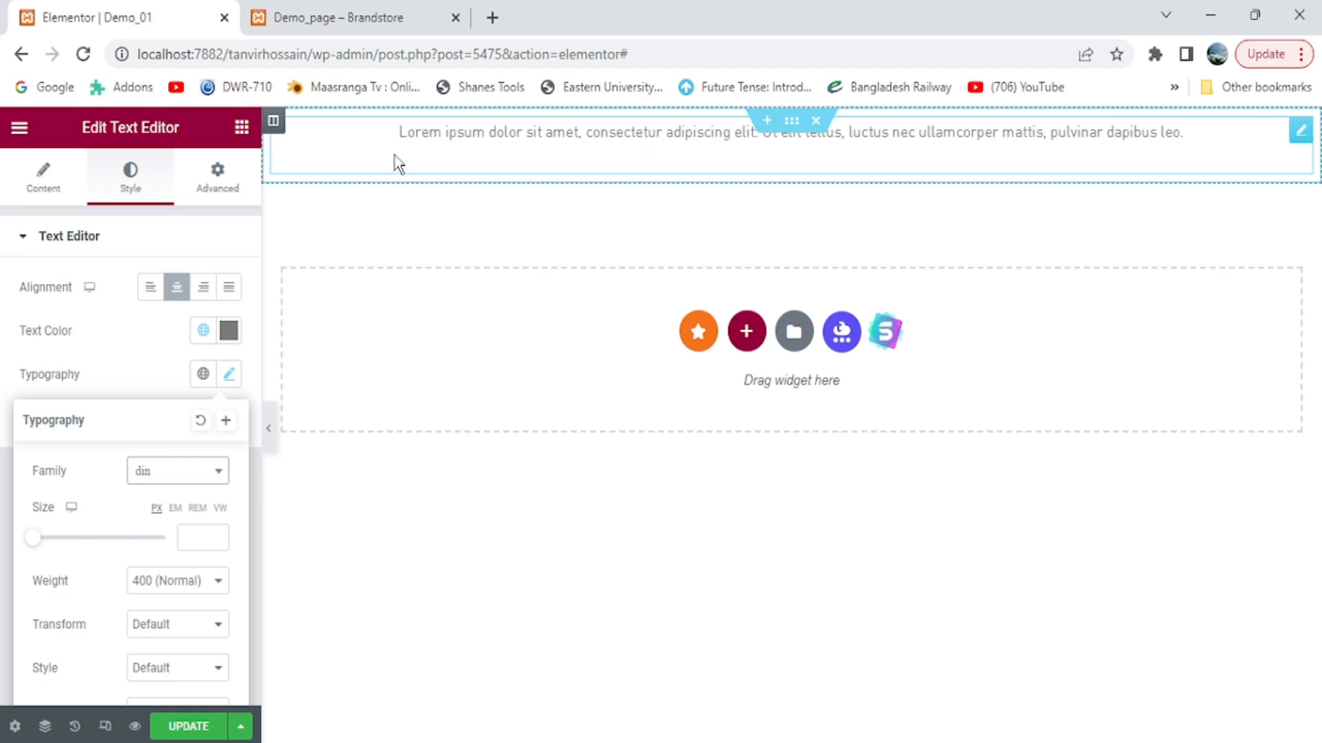
{"action": "mouse_move", "coordinate": [555, 150]}
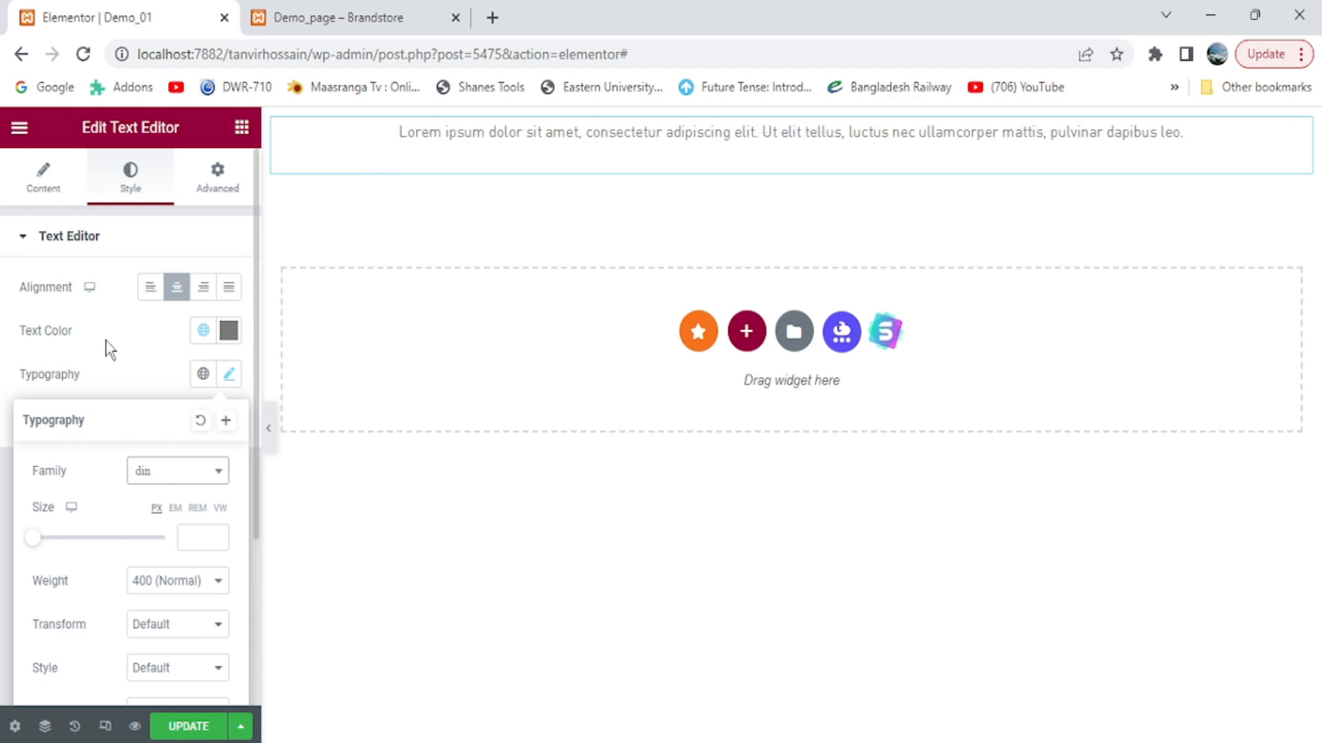
{"action": "mouse_move", "coordinate": [194, 374]}
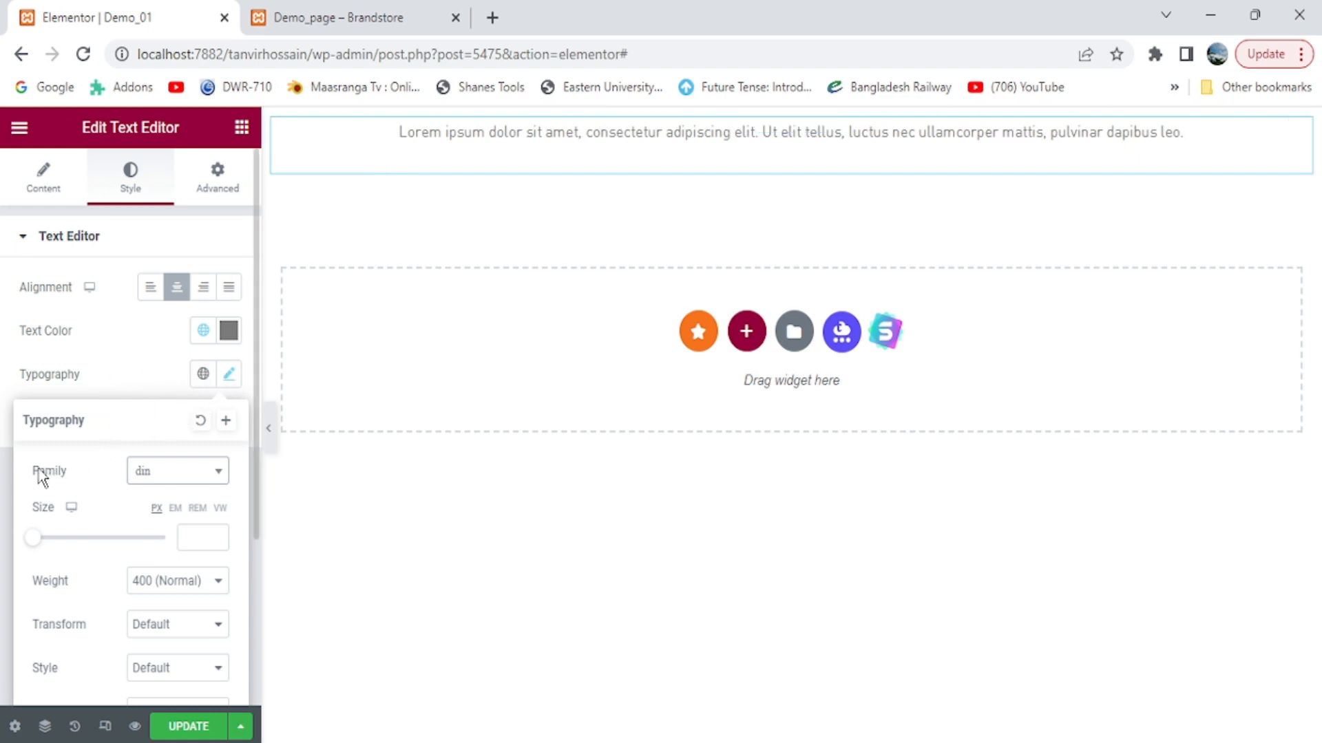
{"action": "mouse_move", "coordinate": [145, 412]}
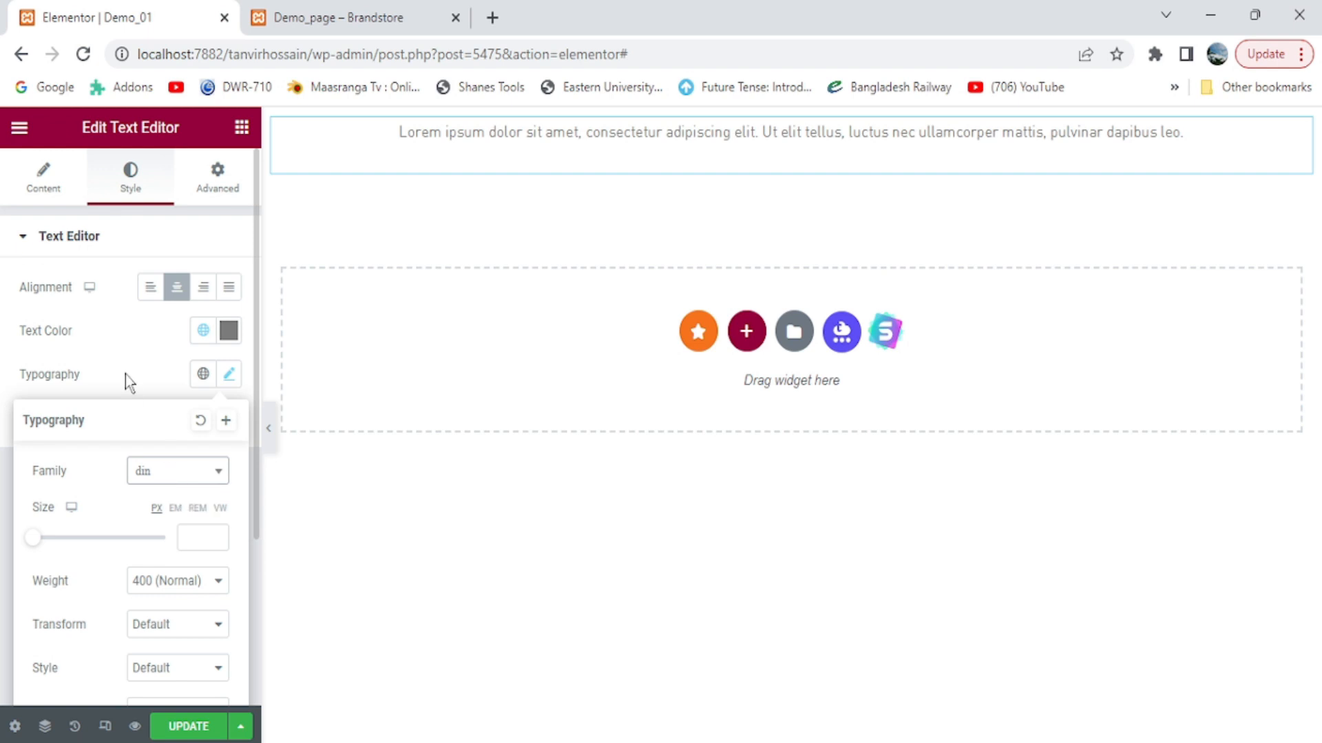
{"action": "mouse_move", "coordinate": [174, 472]}
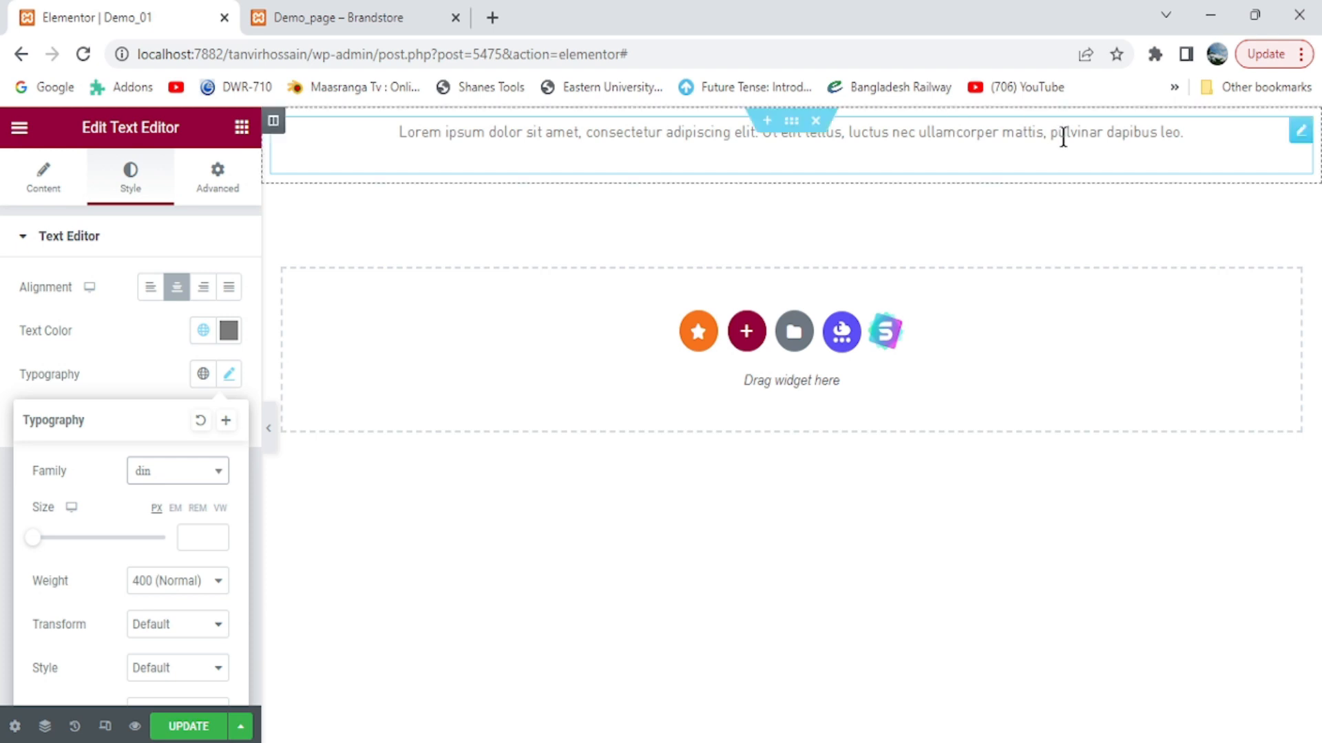
{"action": "mouse_move", "coordinate": [1199, 125]}
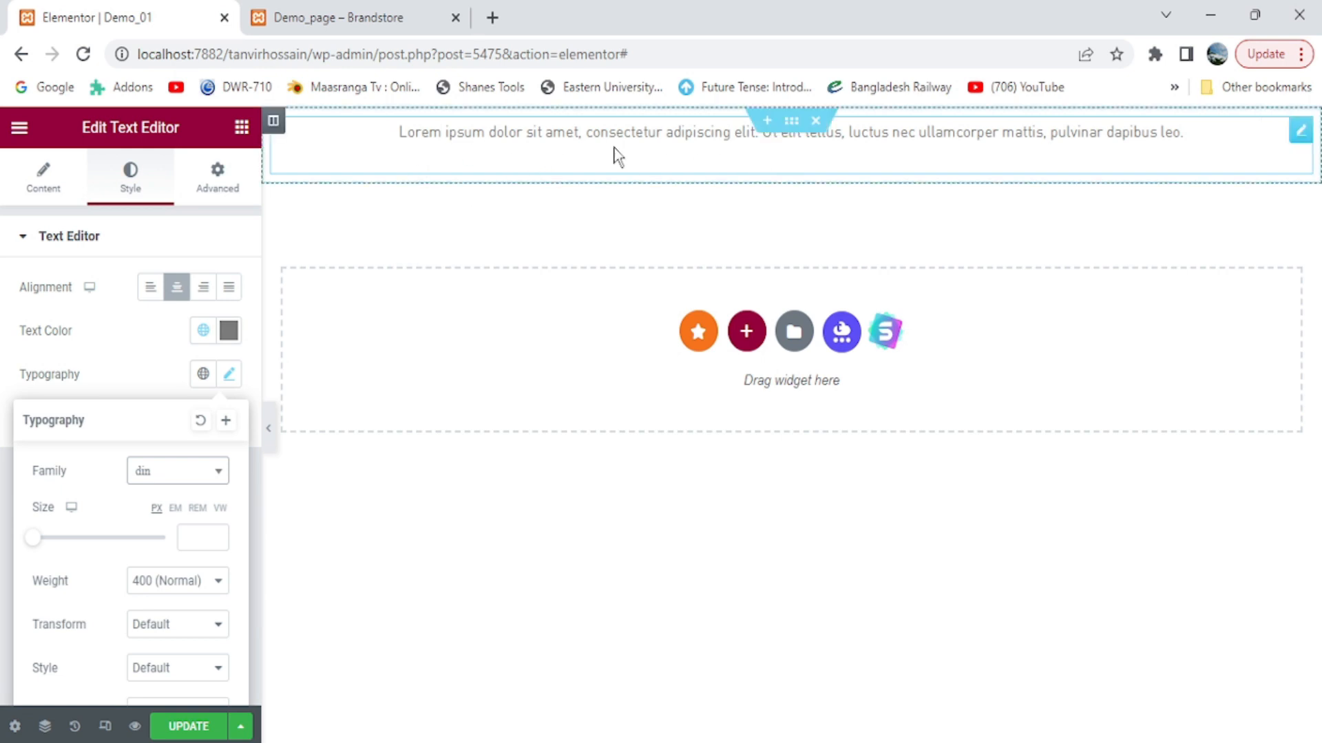
{"action": "mouse_move", "coordinate": [373, 151]}
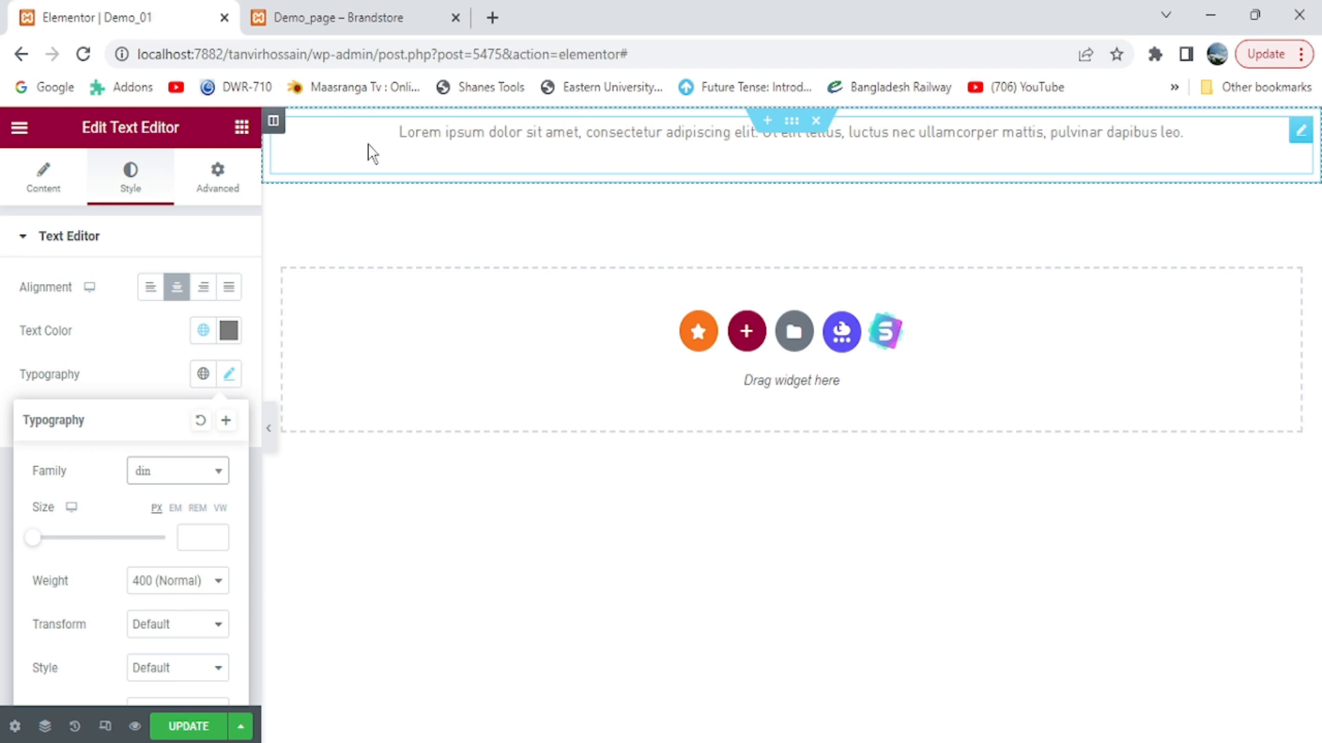
{"action": "mouse_move", "coordinate": [473, 171]}
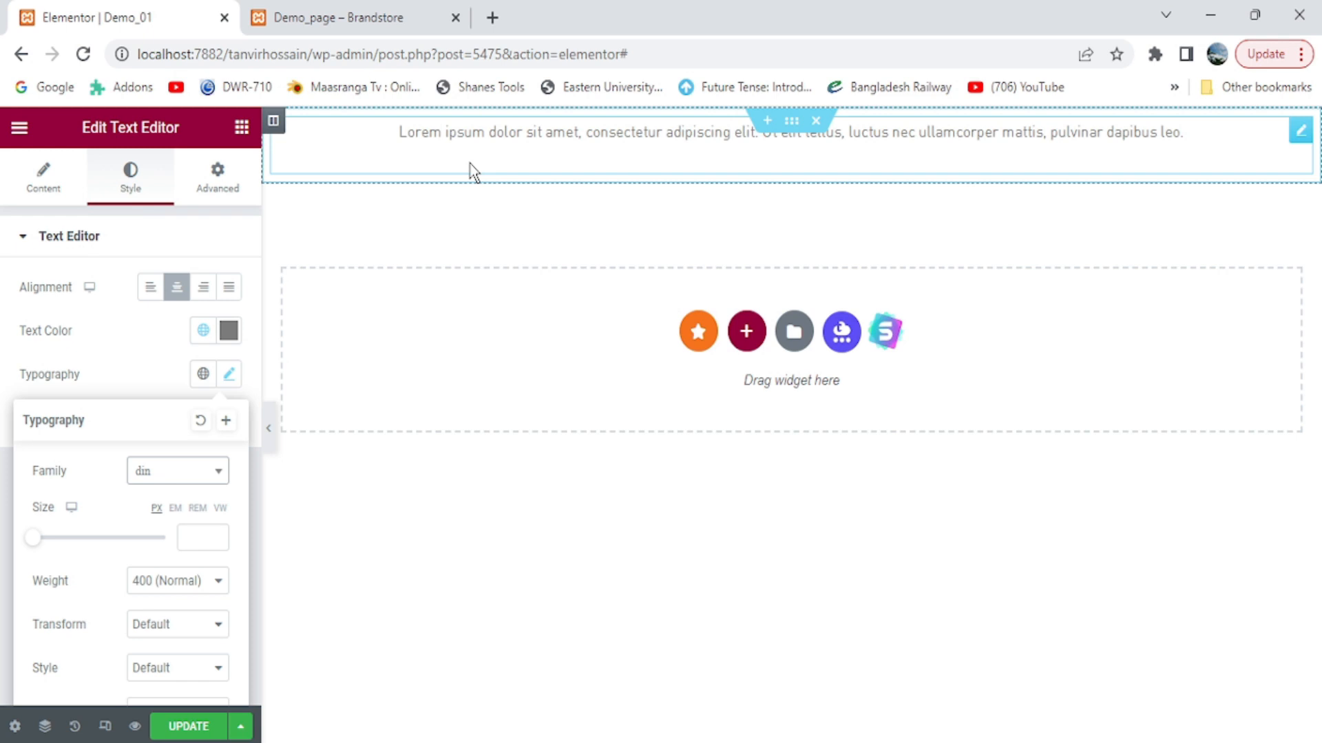
{"action": "mouse_move", "coordinate": [508, 174]}
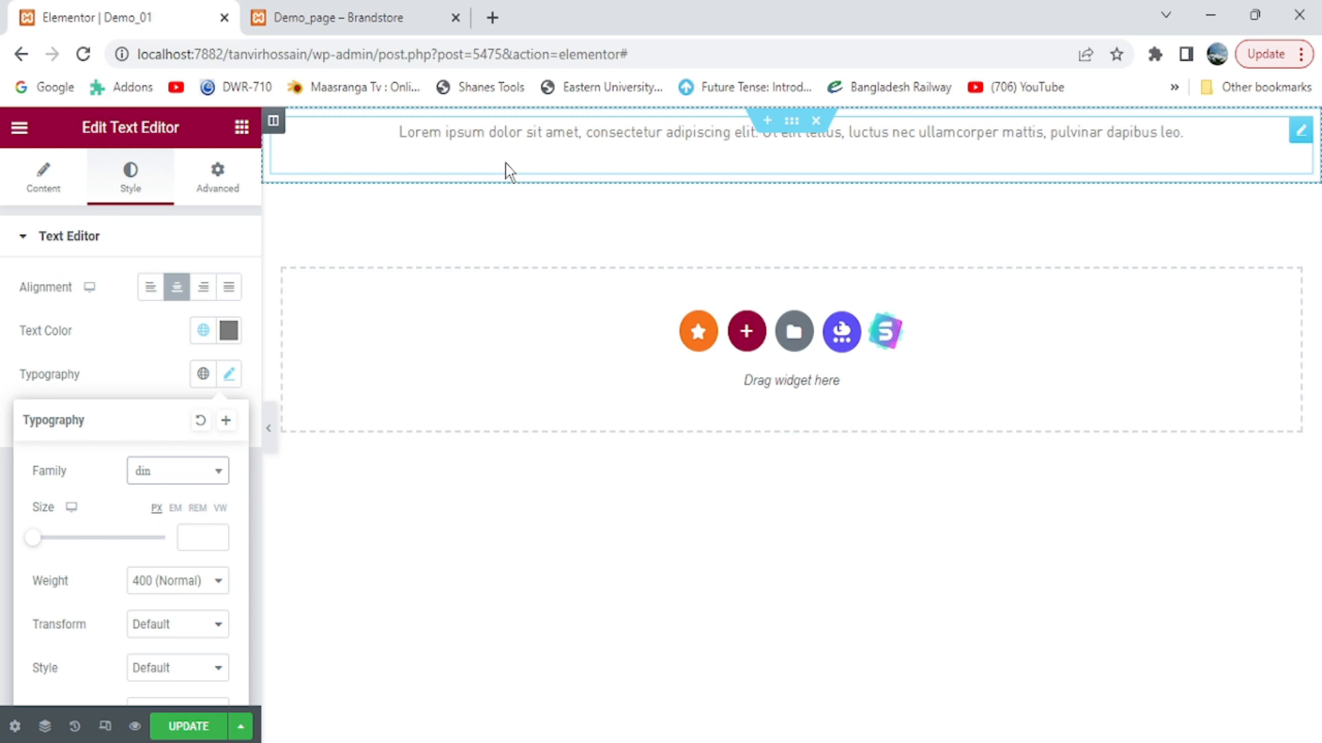
{"action": "mouse_move", "coordinate": [484, 170]}
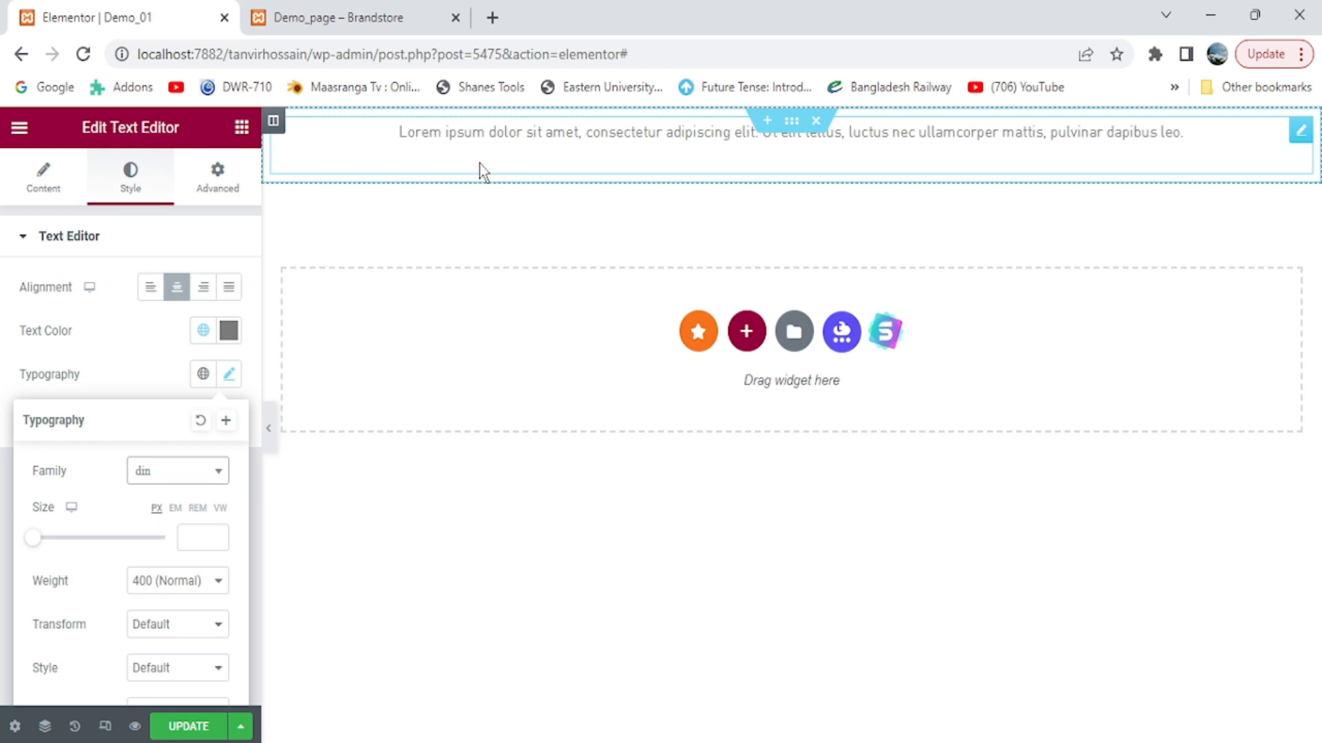
{"action": "mouse_move", "coordinate": [493, 167]}
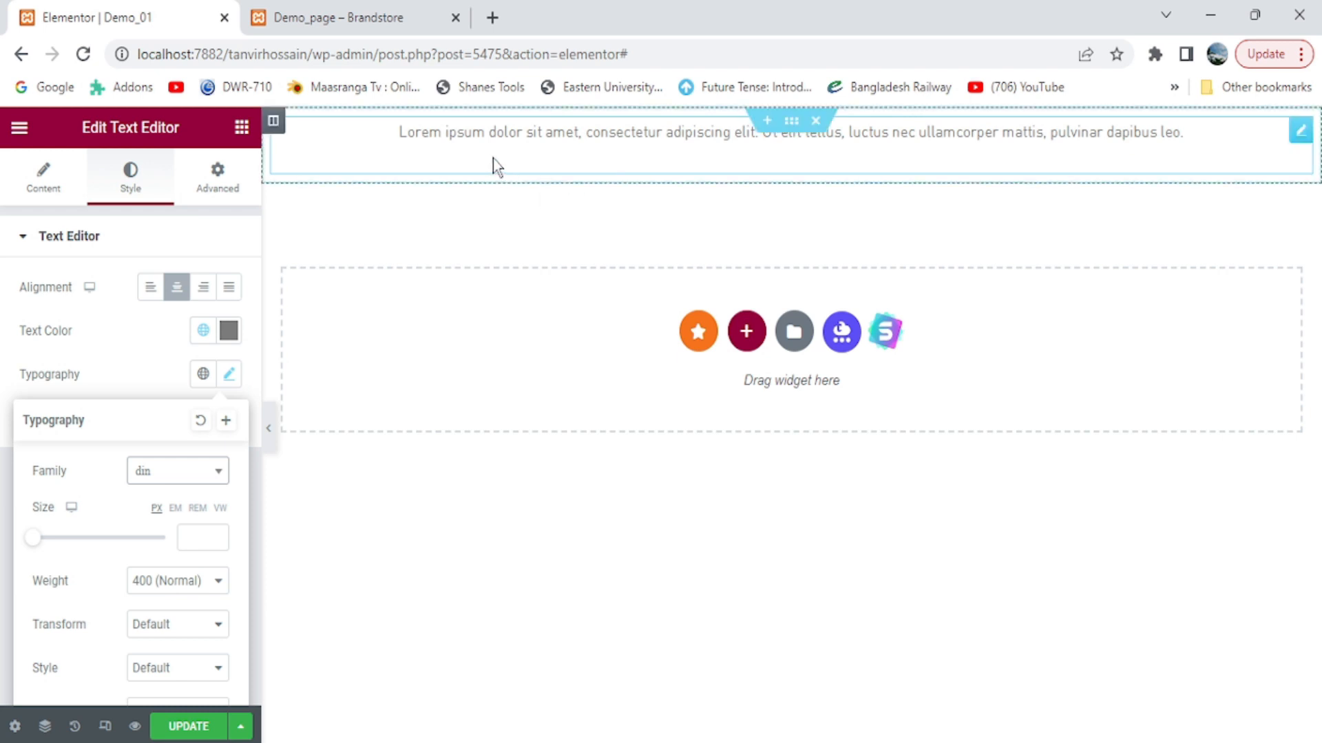
{"action": "mouse_move", "coordinate": [623, 167]}
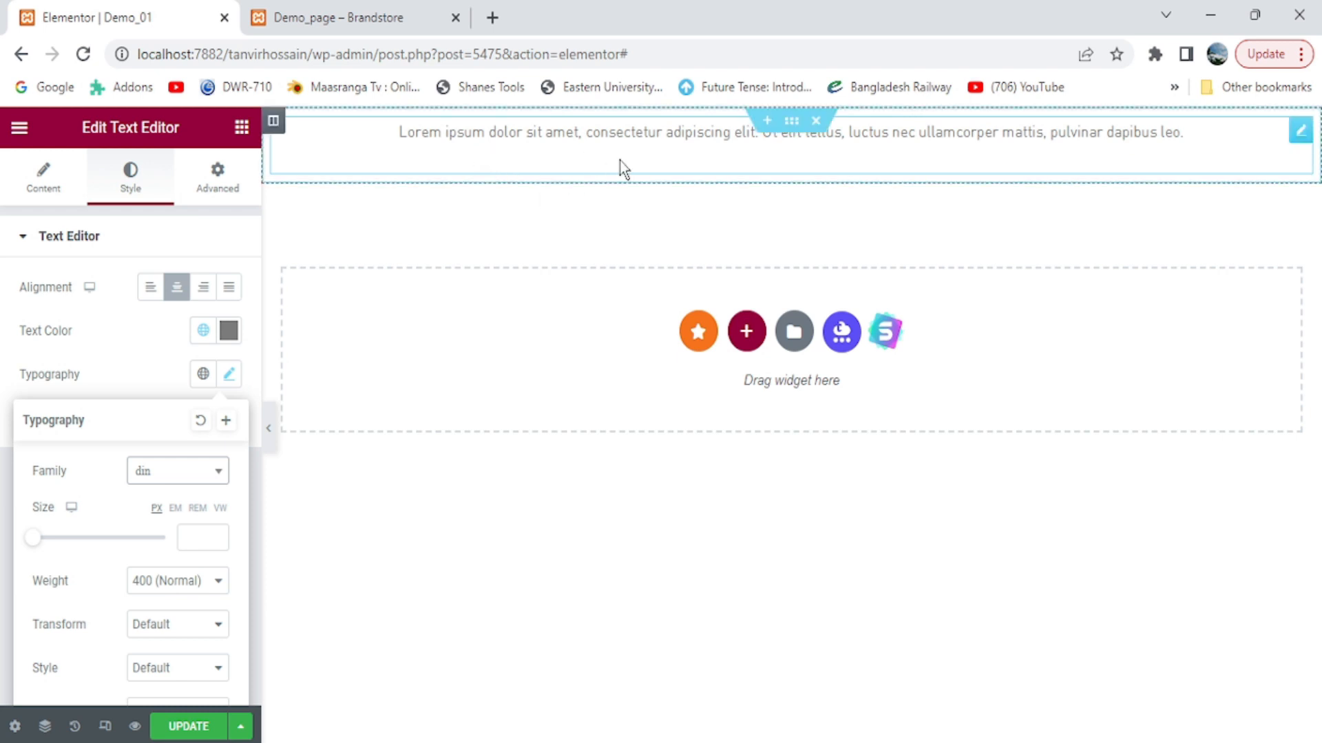
{"action": "mouse_move", "coordinate": [276, 434]}
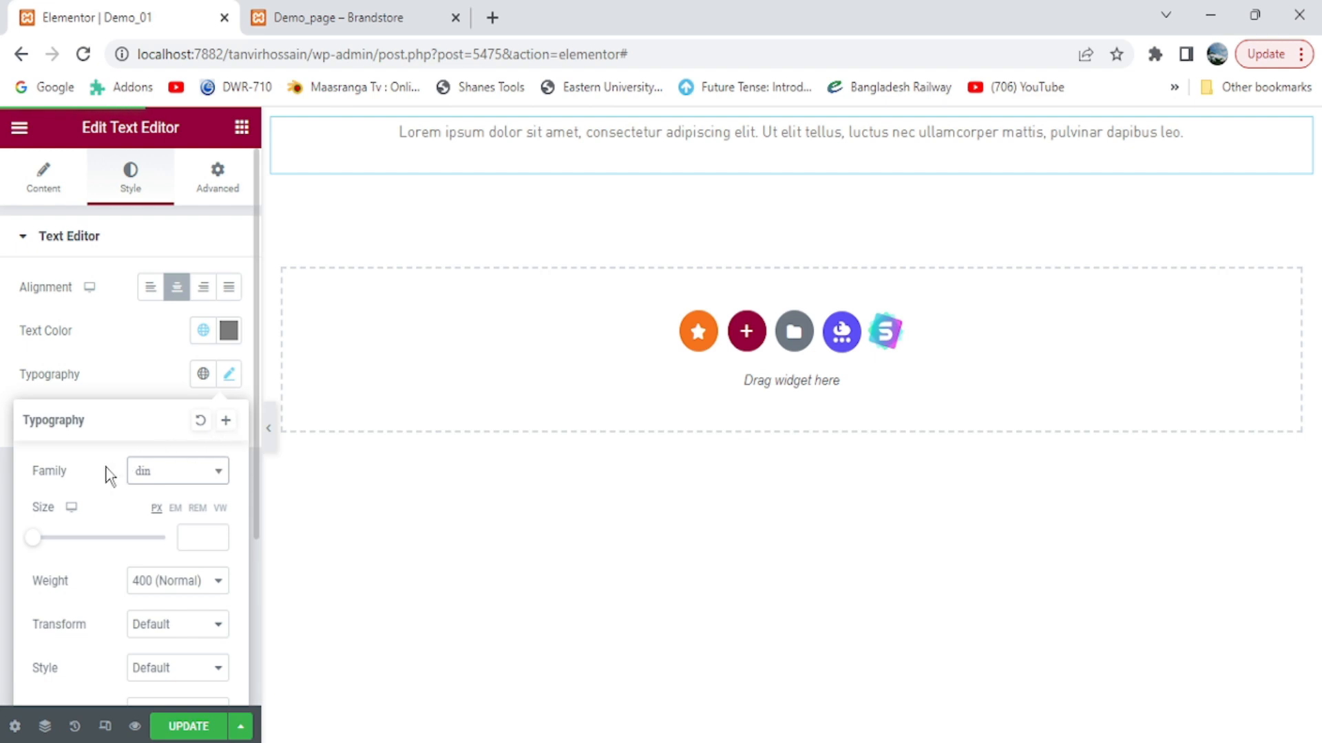
{"action": "mouse_move", "coordinate": [193, 479]}
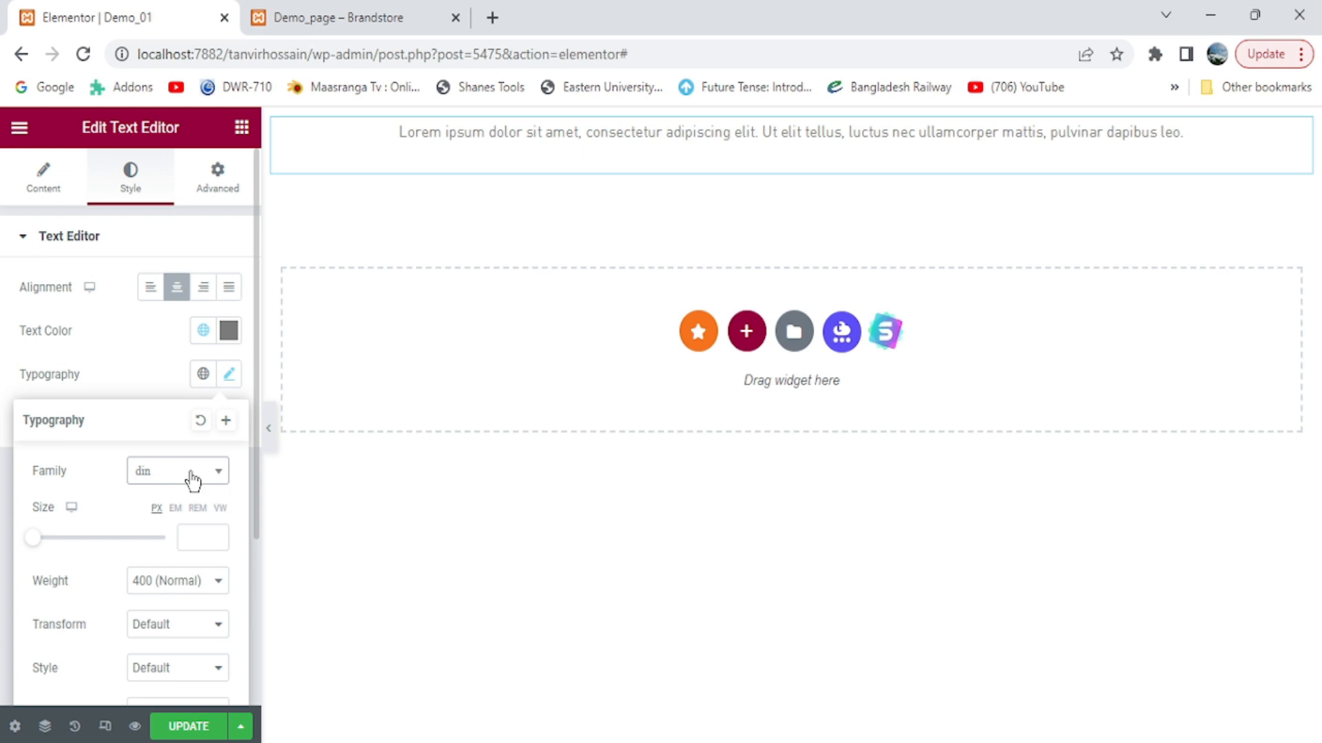
Step: Reopen the Family dropdown showing din and Tungsten bold under Custom Fonts
{"action": "left_click", "coordinate": [177, 470]}
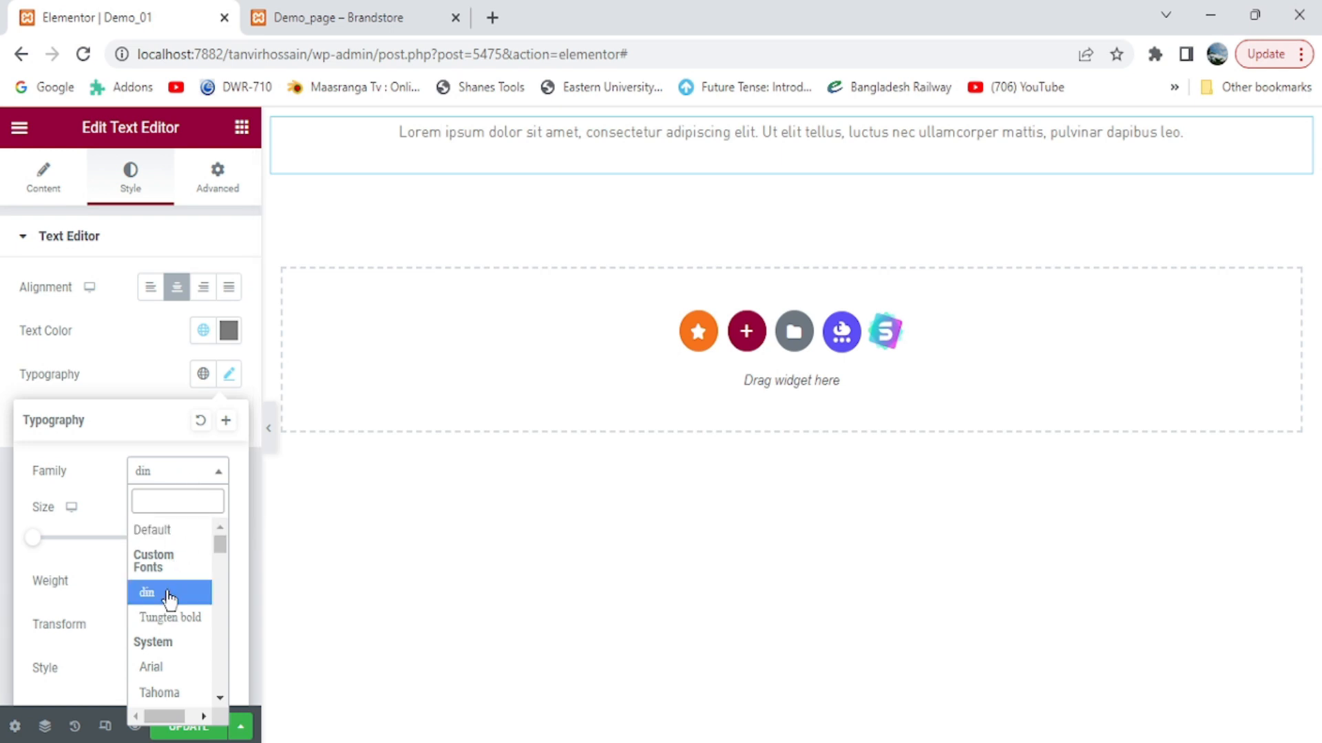
{"action": "mouse_move", "coordinate": [168, 530]}
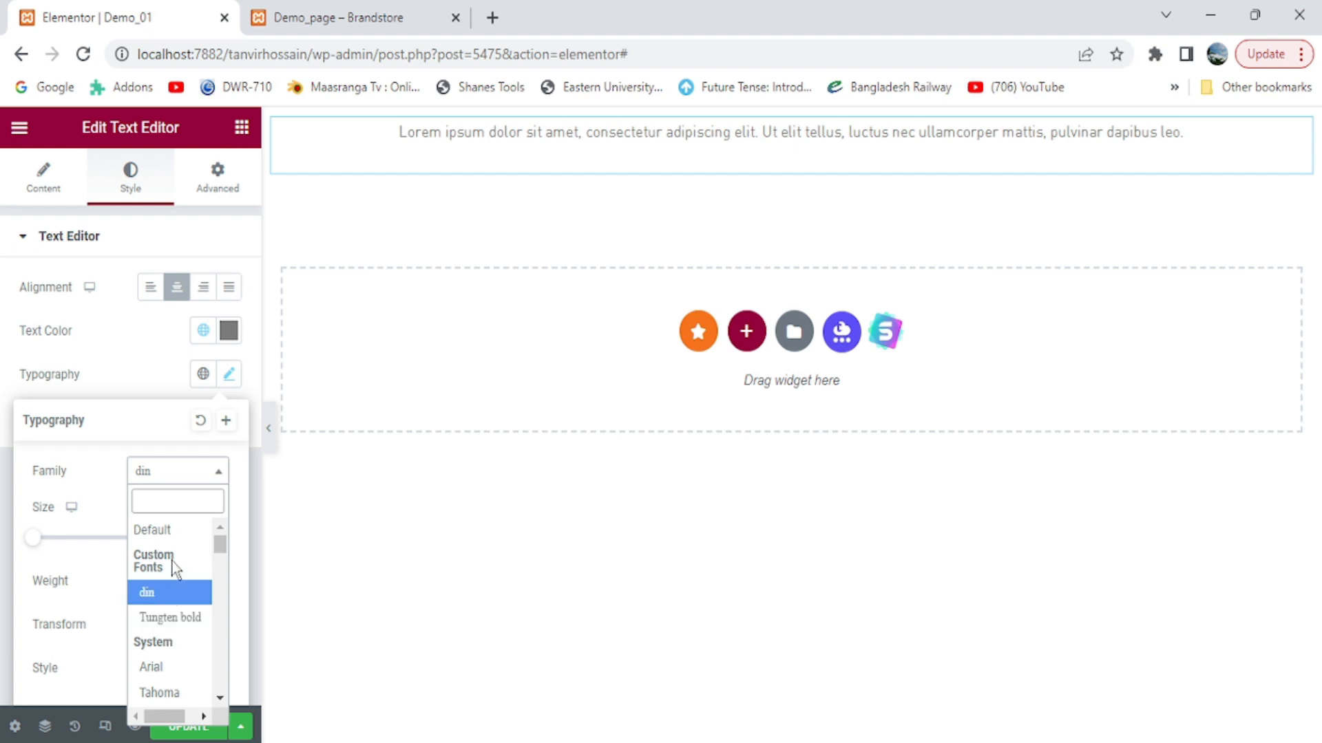
{"action": "mouse_move", "coordinate": [173, 568]}
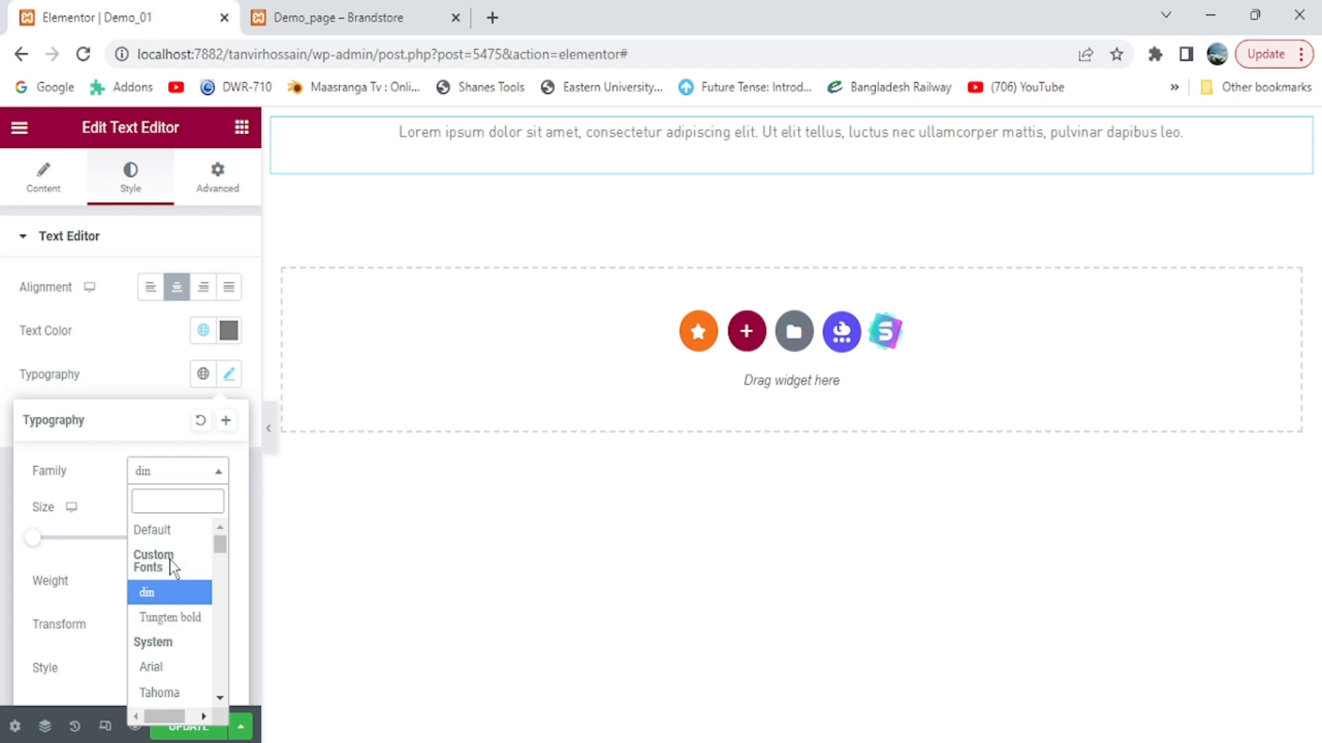
{"action": "mouse_move", "coordinate": [165, 611]}
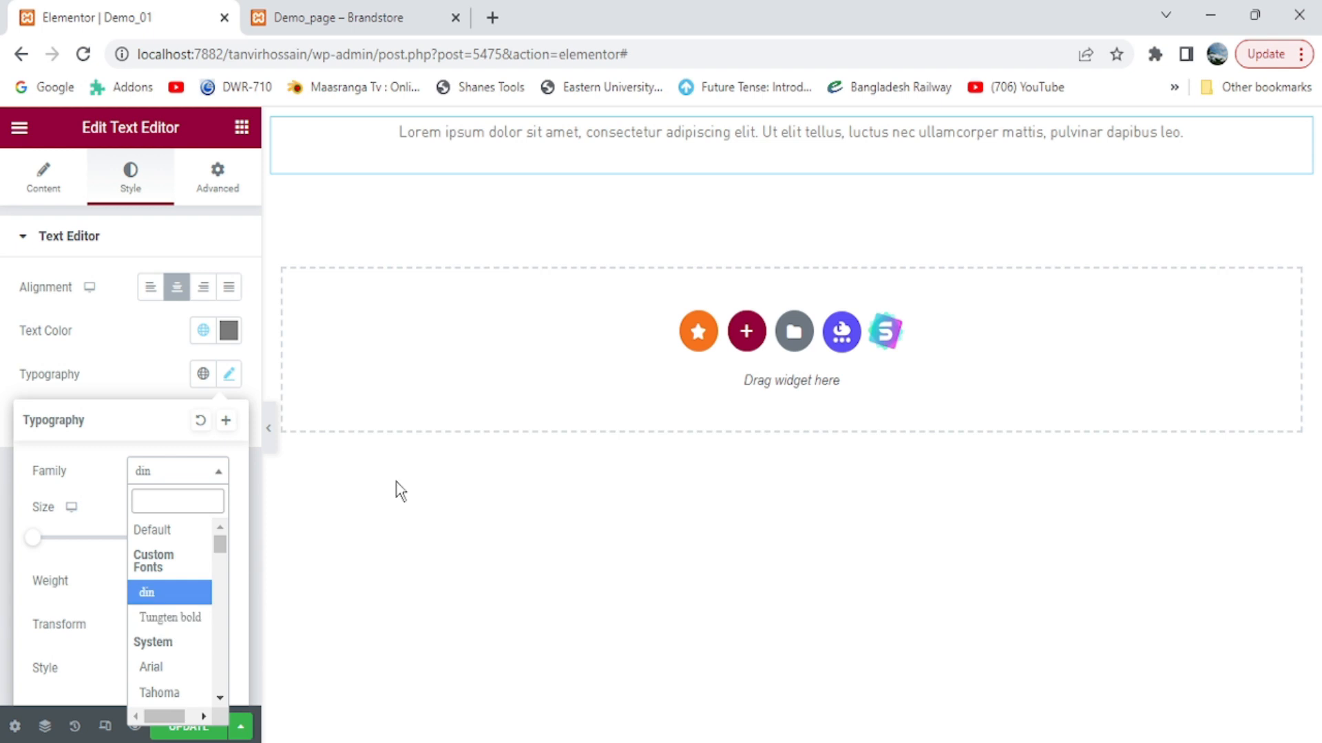
{"action": "mouse_move", "coordinate": [384, 598]}
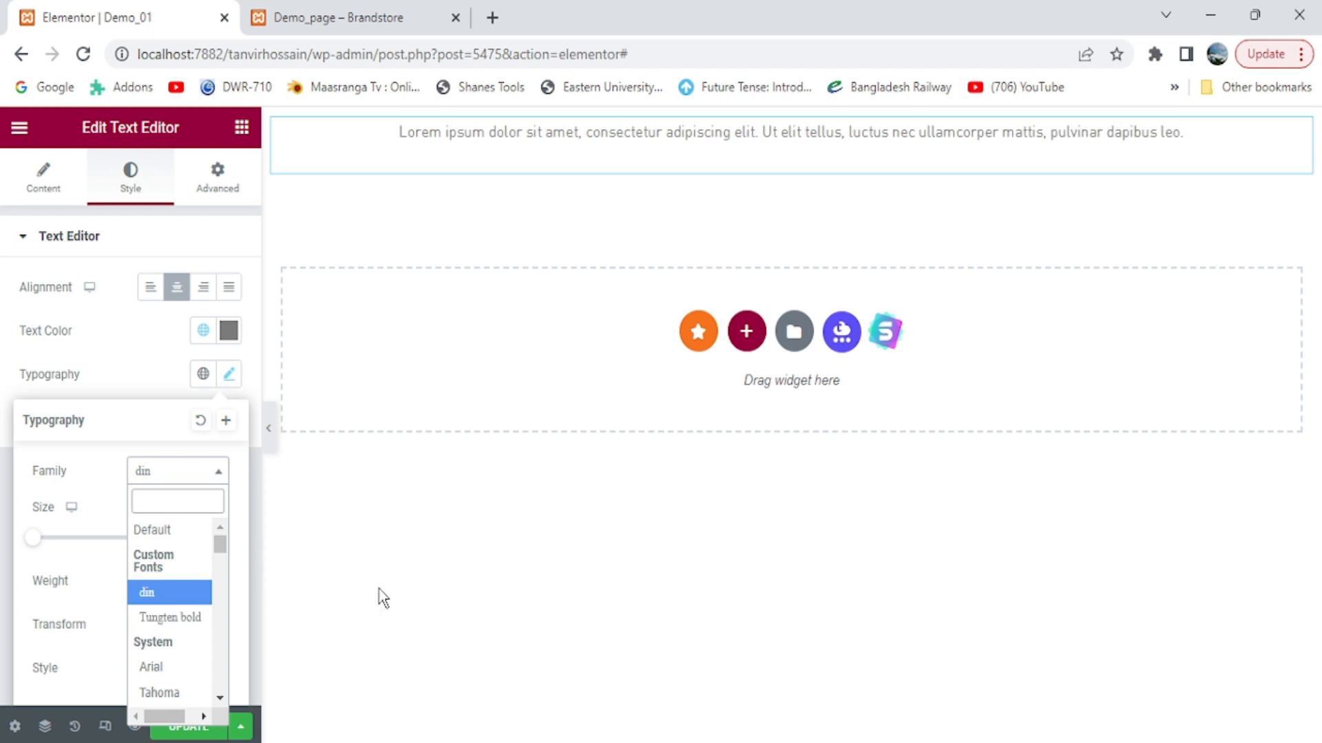